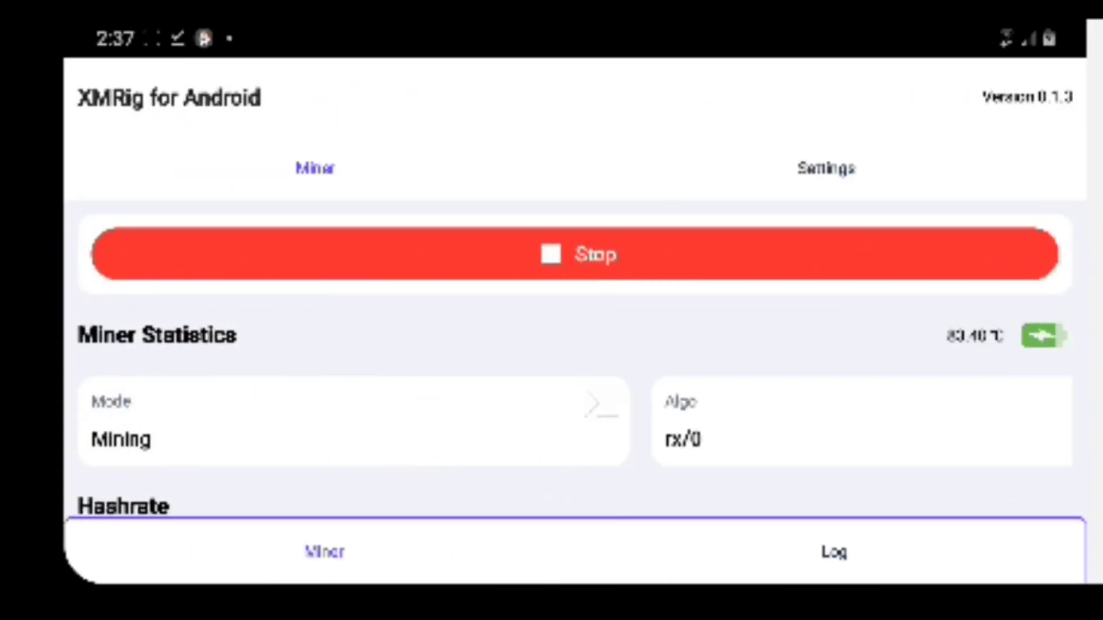
Step: Review the Miner tab's hashrate, difficulty and CPU statistics, then leave to the app drawer
scroll(down, 3)
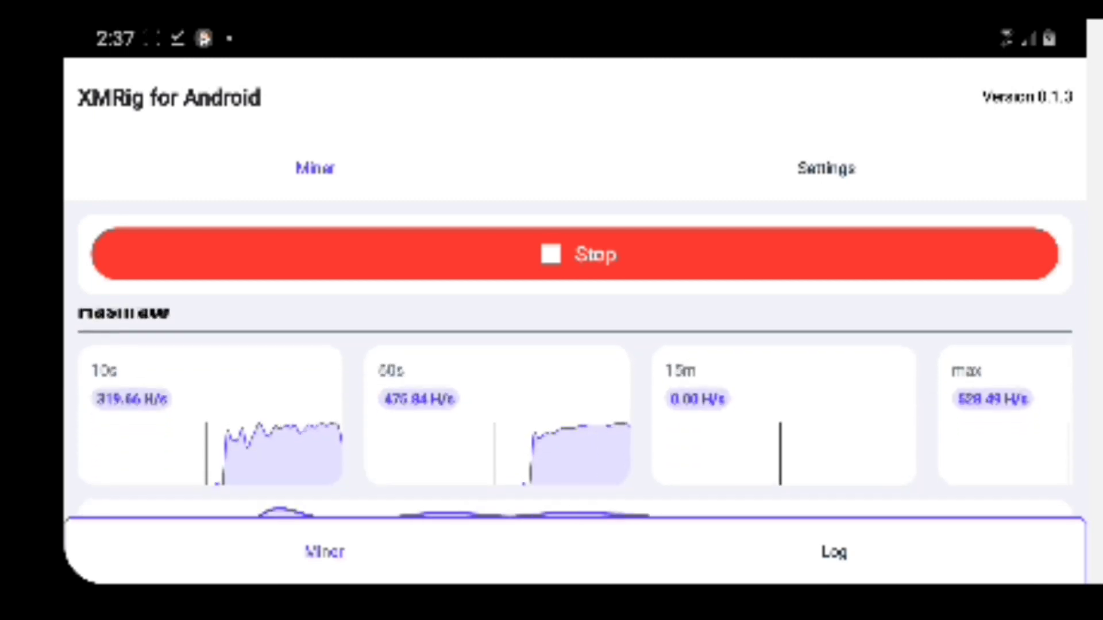
click(315, 168)
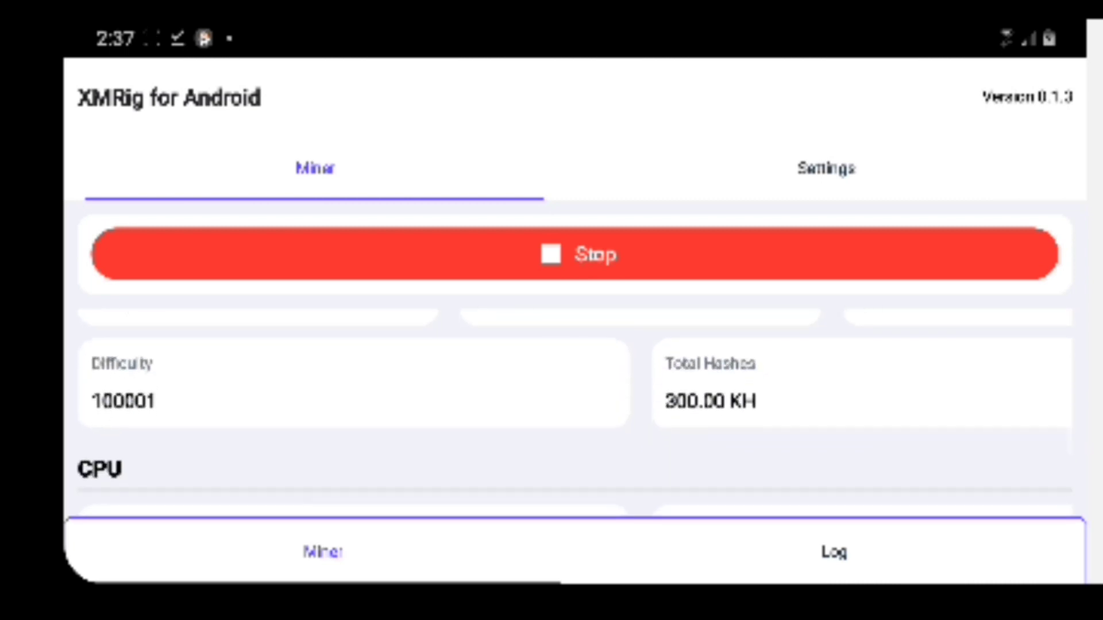
scroll(down, 3)
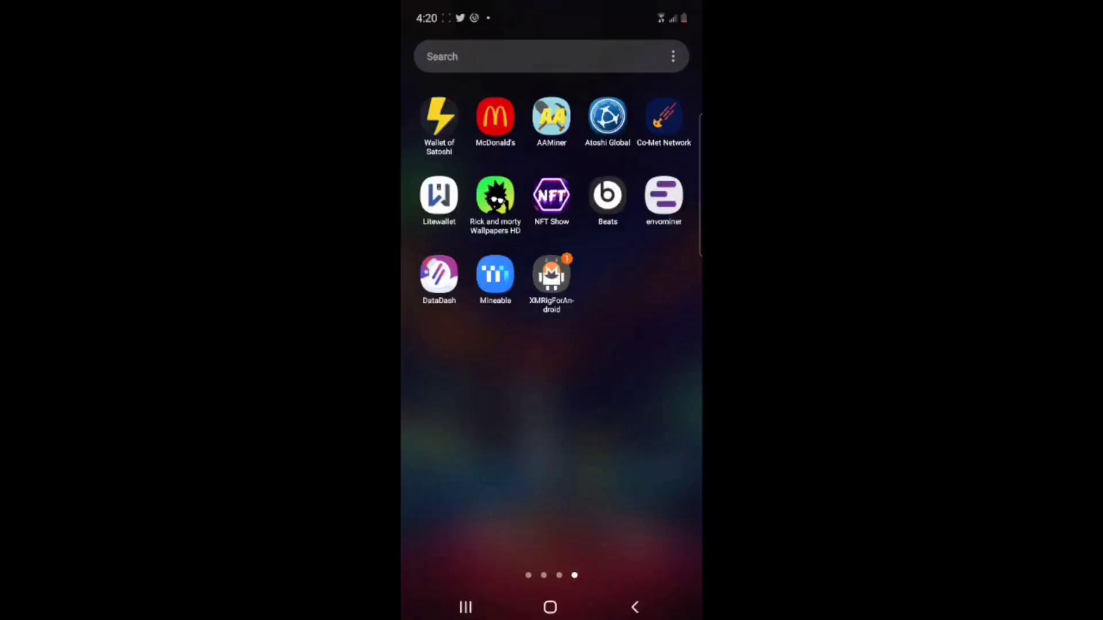
Step: Launch XMRigForAndroid, go to its Settings profiles and choose Add Configuration from the menu
click(551, 274)
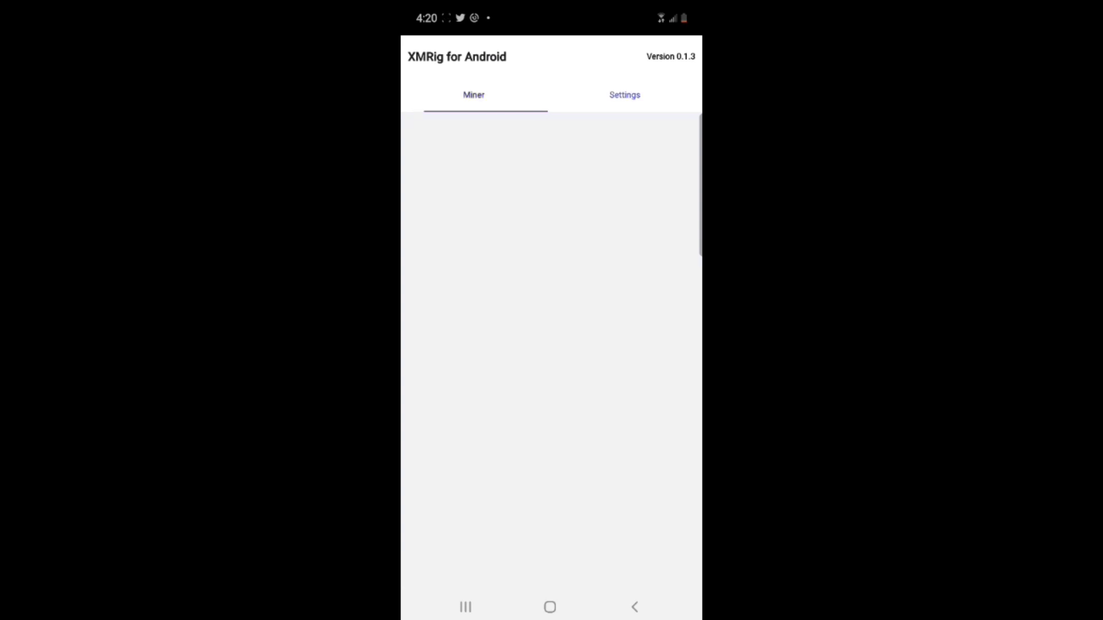
click(622, 94)
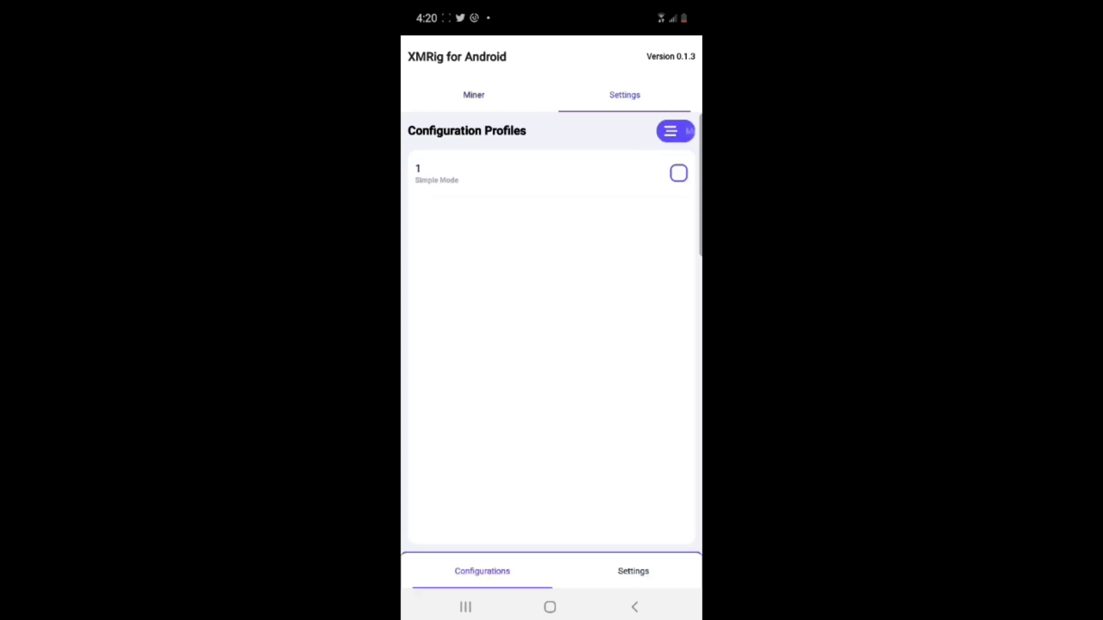
click(665, 131)
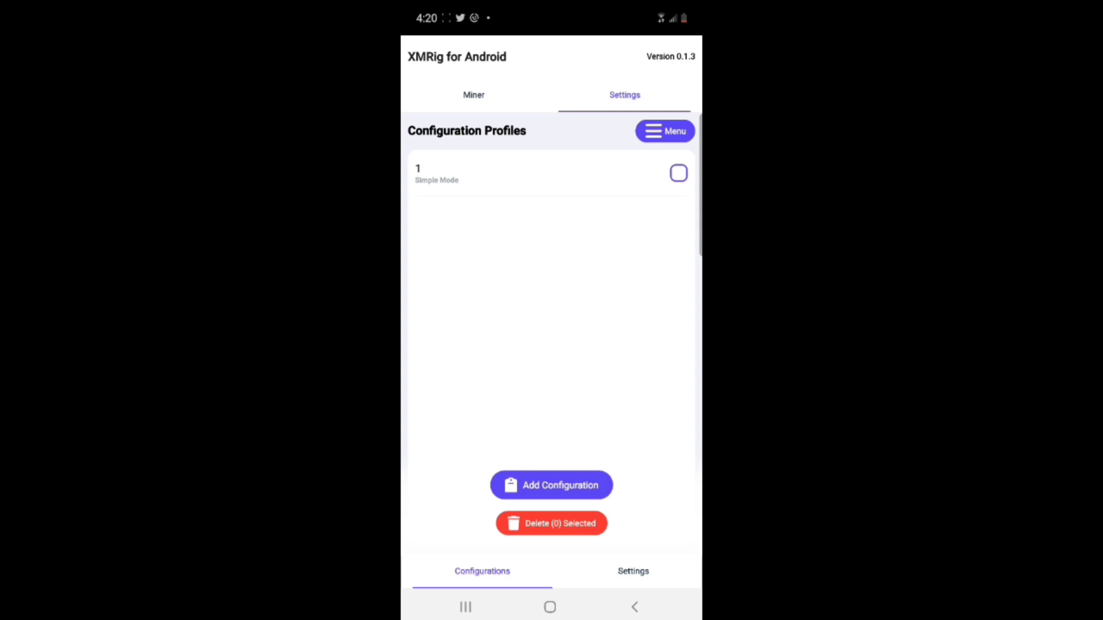
click(550, 484)
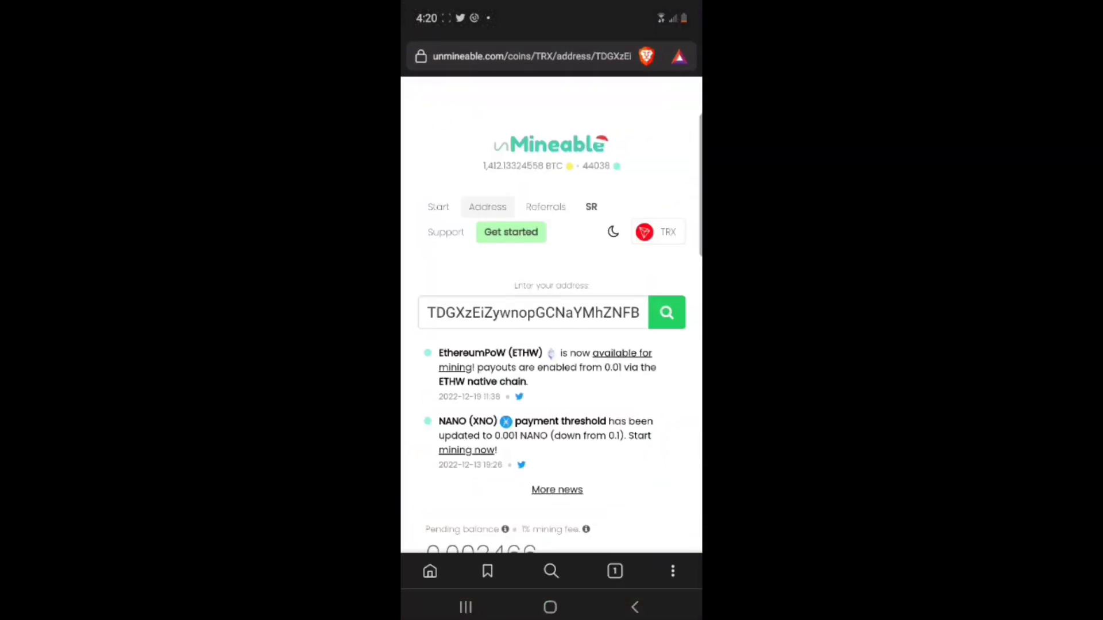
Step: From unMineable's TRX coin selector, scroll the supported-coins grid down to SHIBA INU and pick it
click(657, 231)
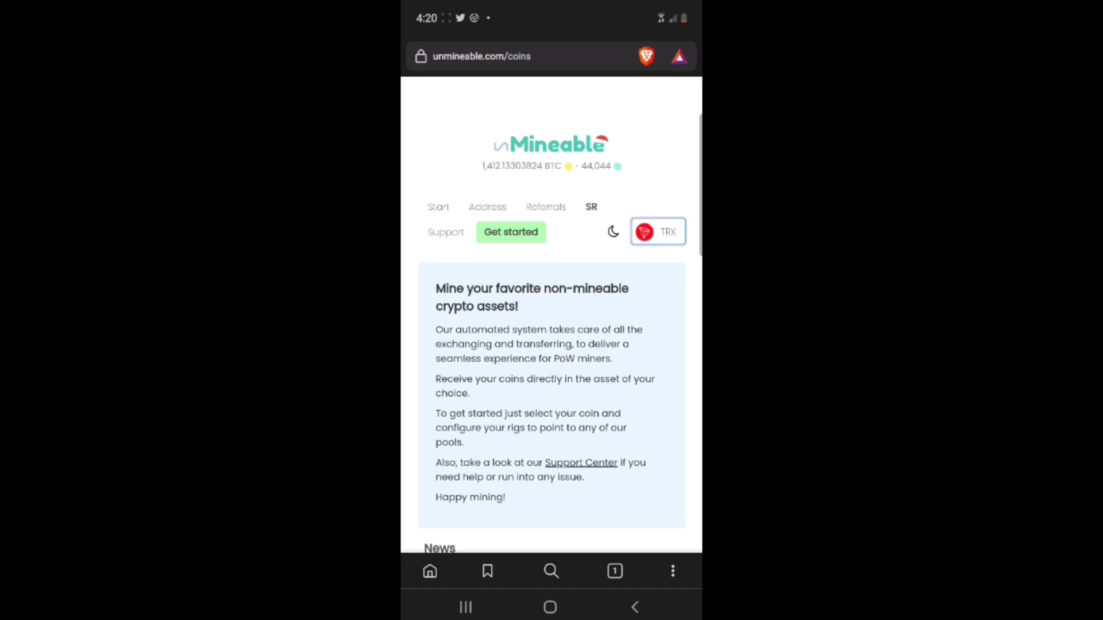
click(657, 231)
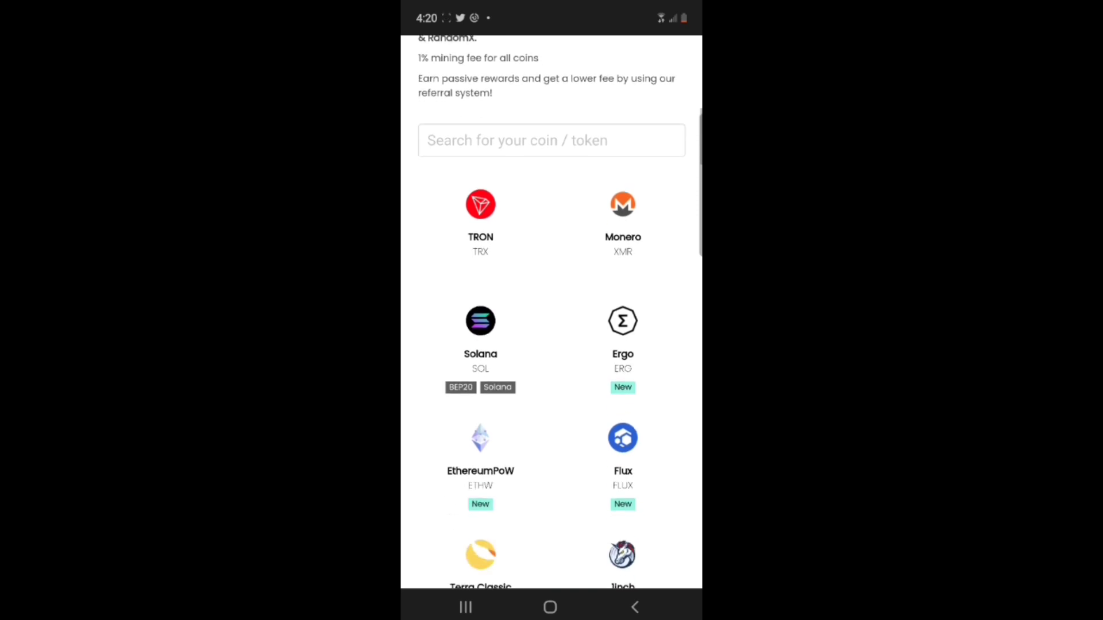
scroll(down, 3)
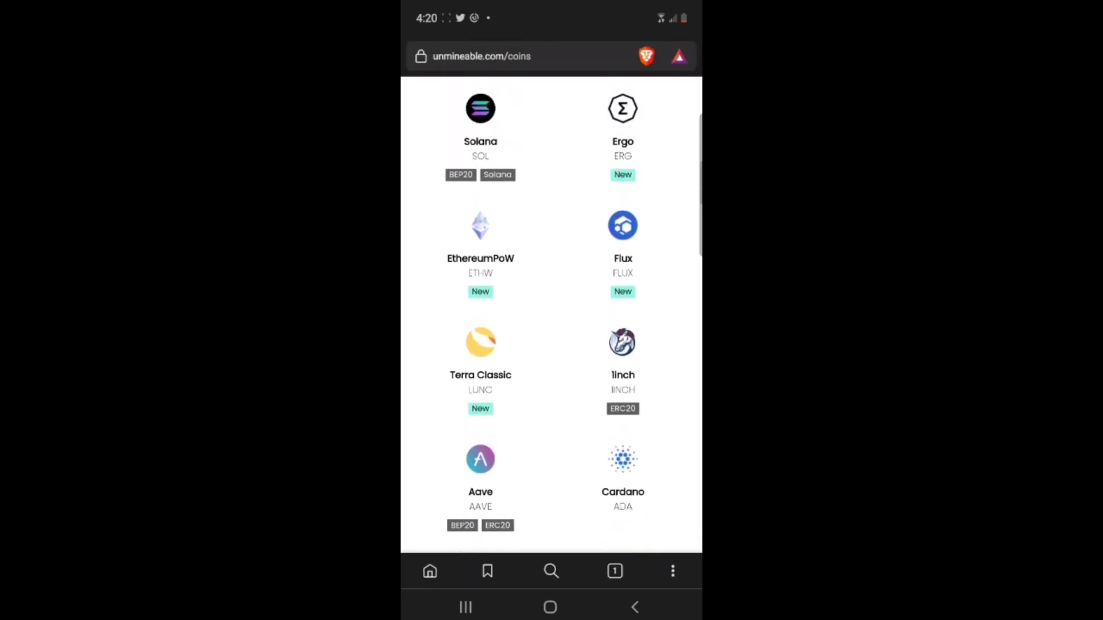
scroll(down, 3)
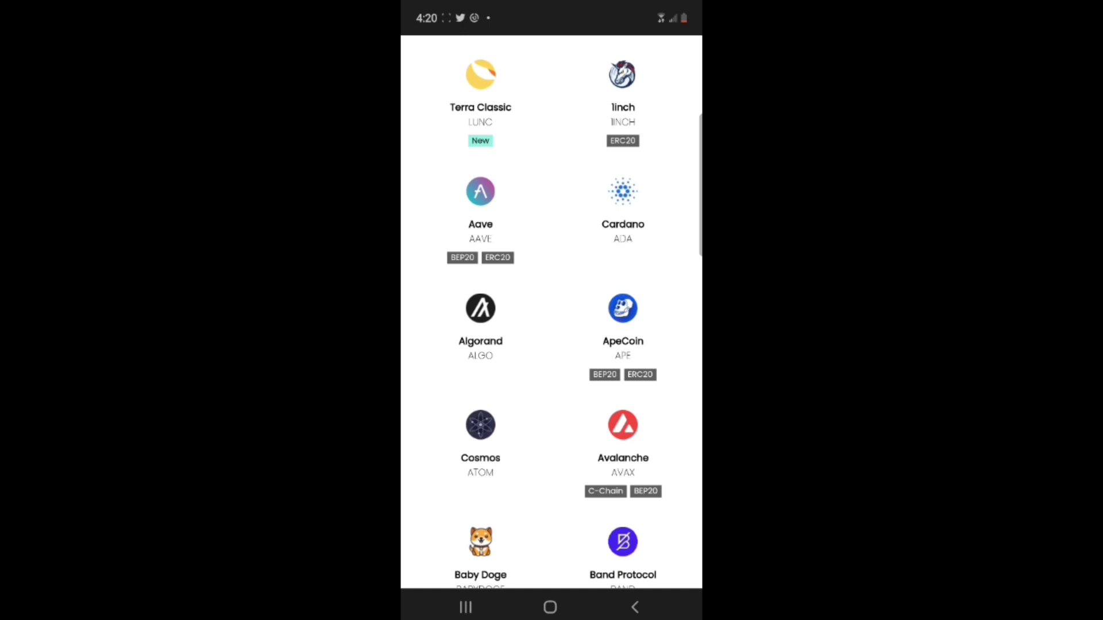
scroll(down, 3)
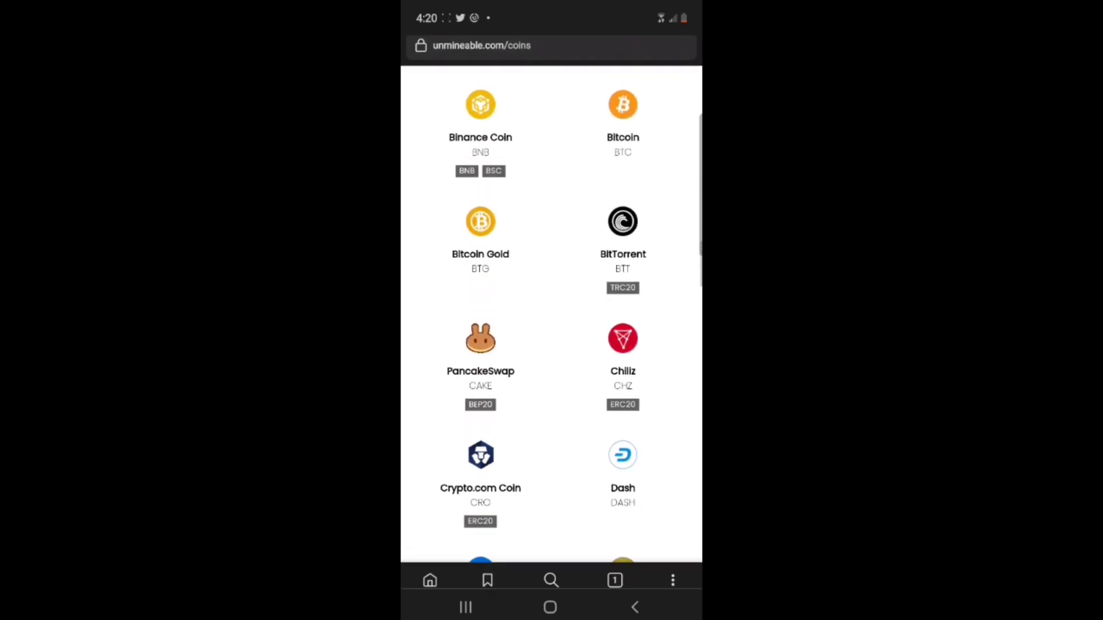
scroll(down, 3)
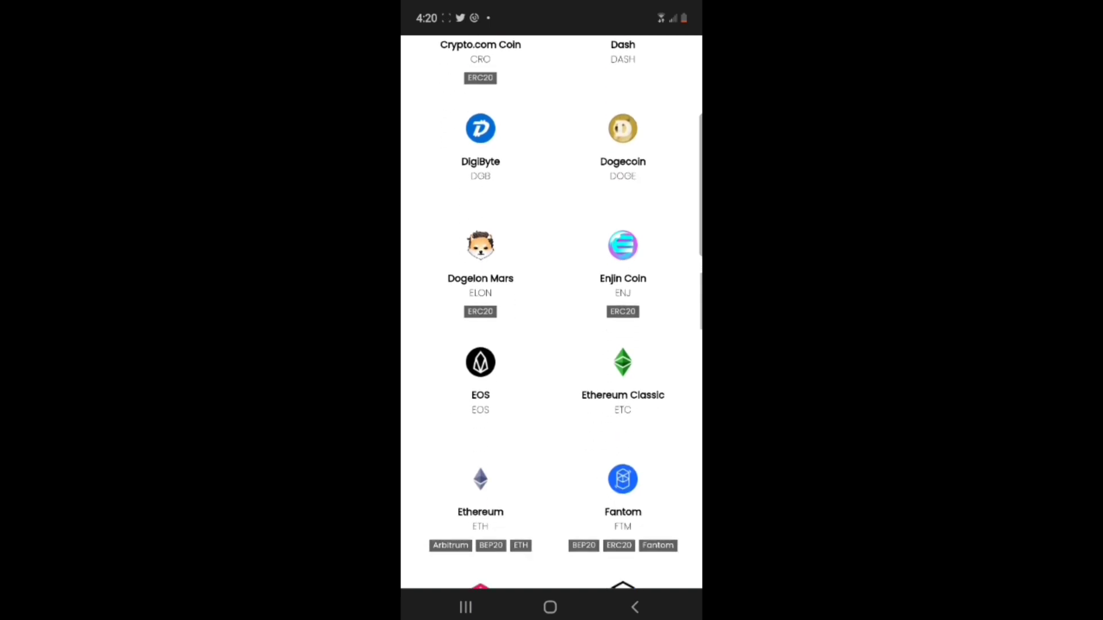
scroll(down, 3)
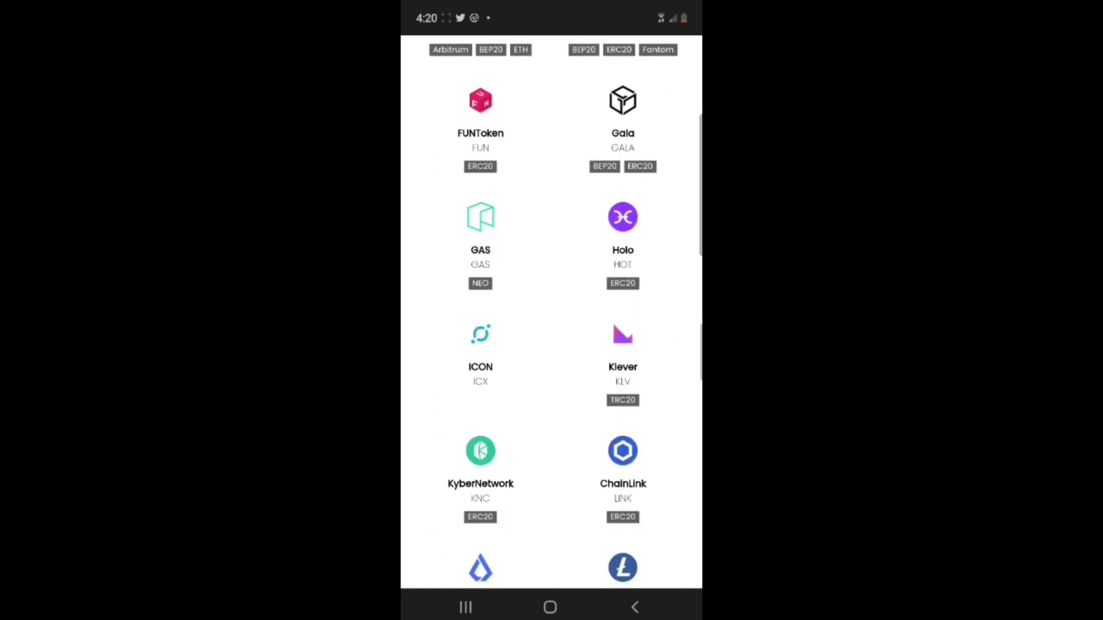
scroll(down, 3)
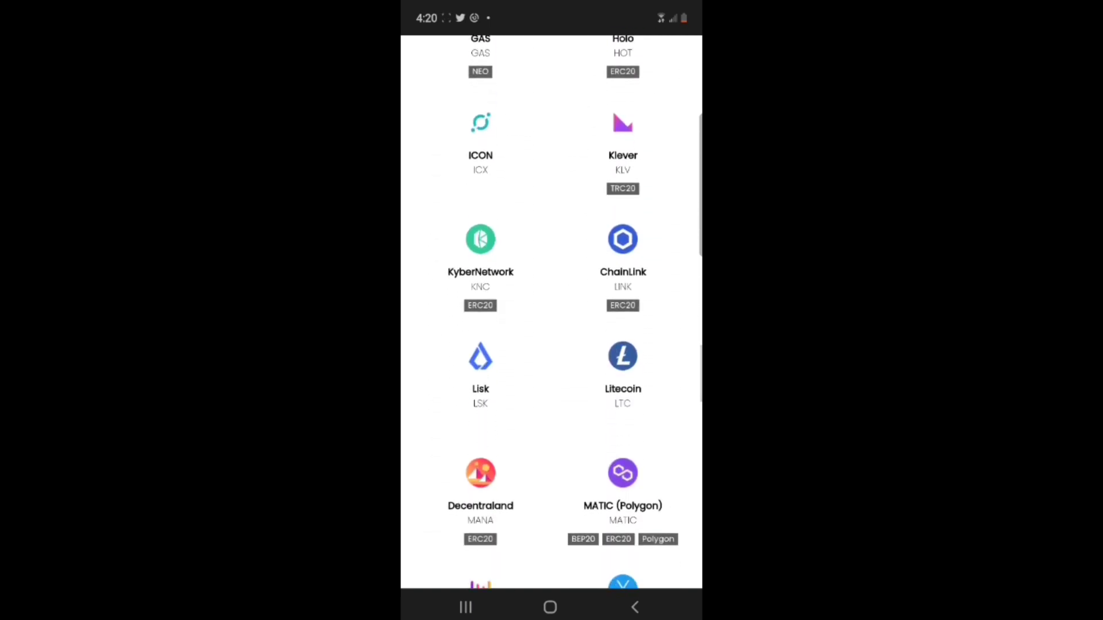
scroll(down, 3)
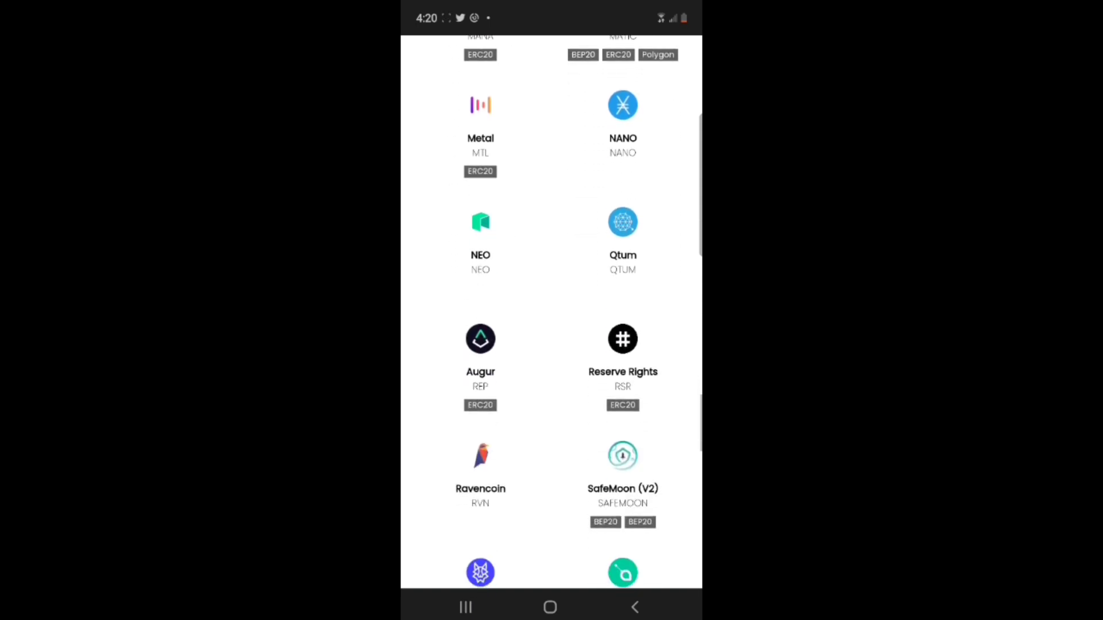
scroll(down, 3)
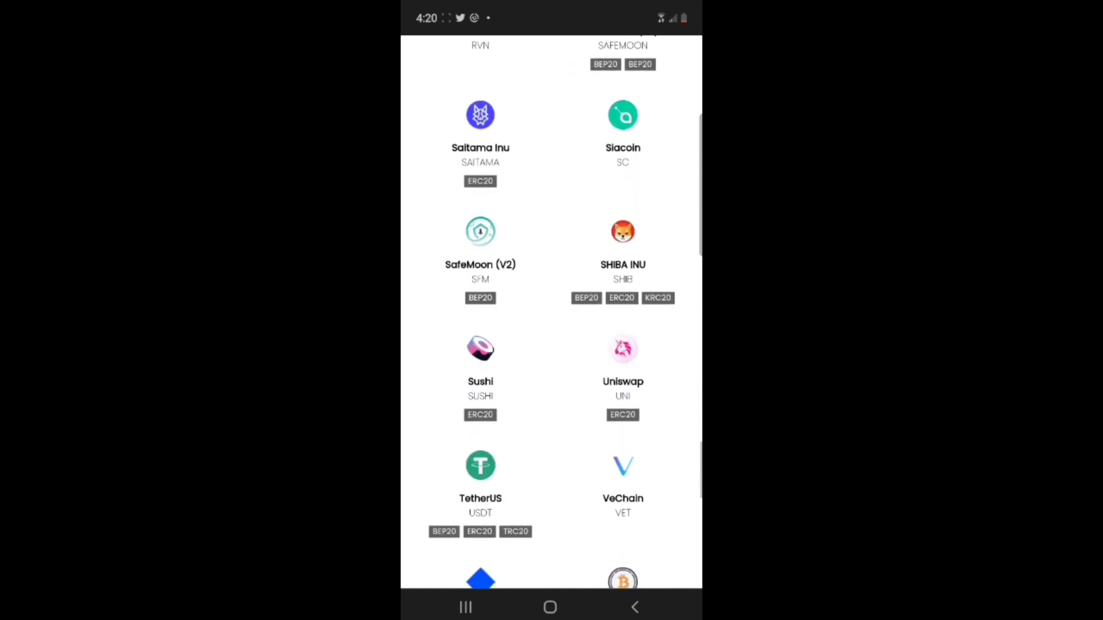
scroll(down, 3)
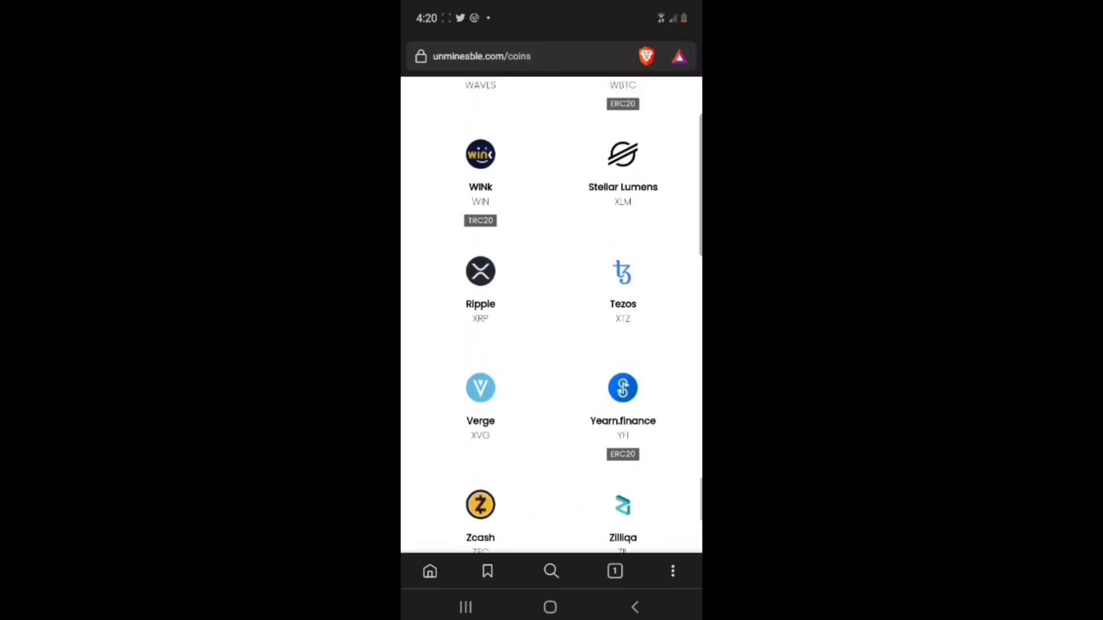
scroll(down, 3)
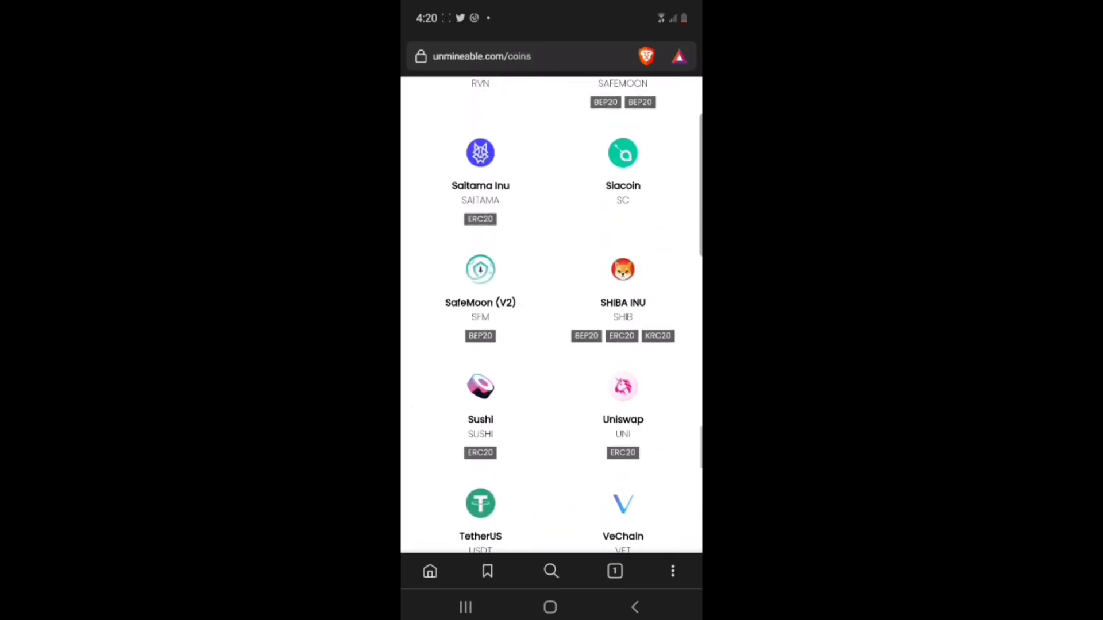
click(622, 269)
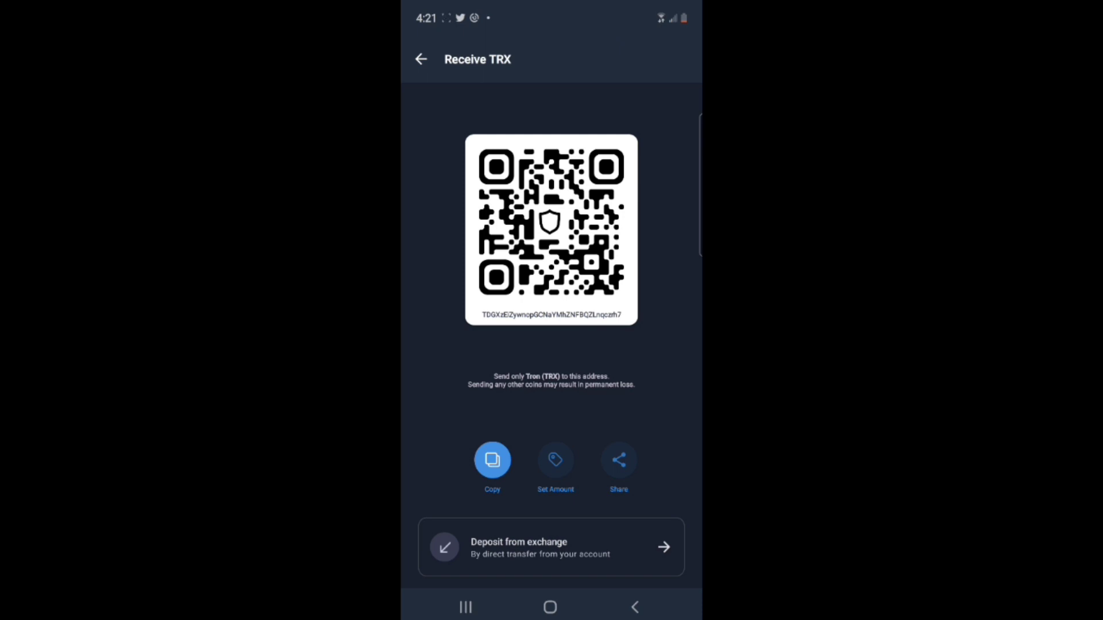
Step: Back out of Receive TRX and Tron (TRX) to the Tokens list and open SHIBA INU (SHIB)
click(420, 59)
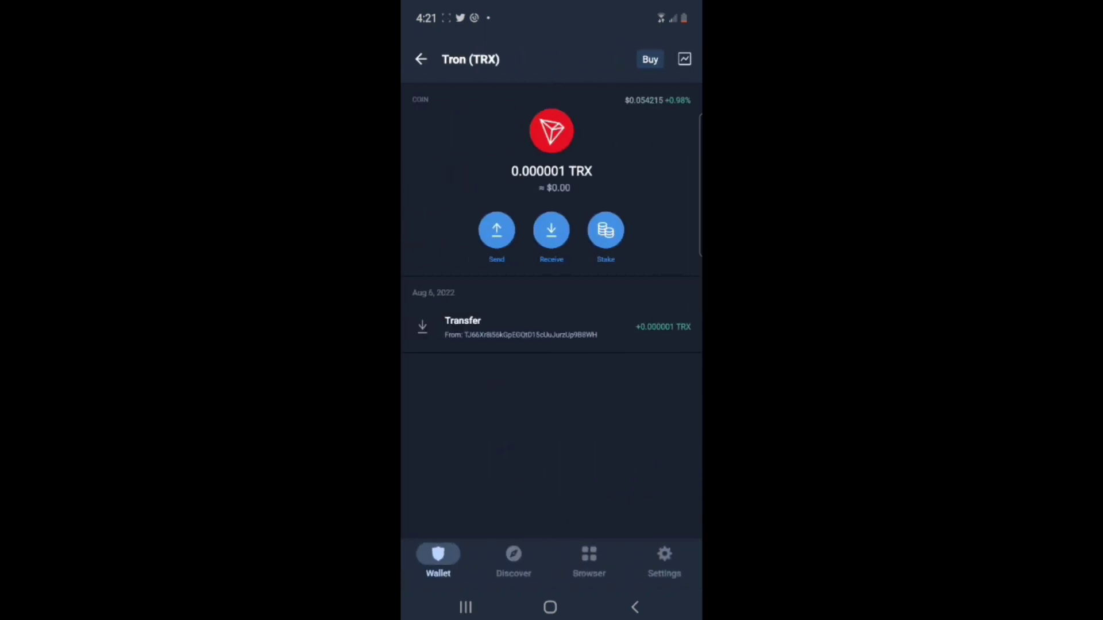
click(421, 59)
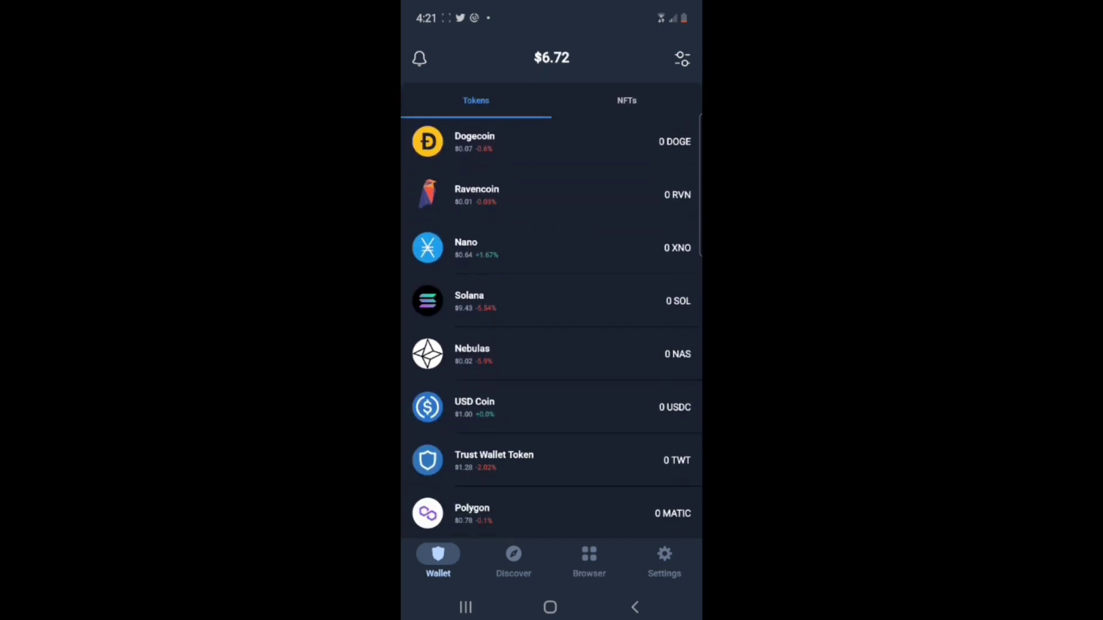
scroll(down, 3)
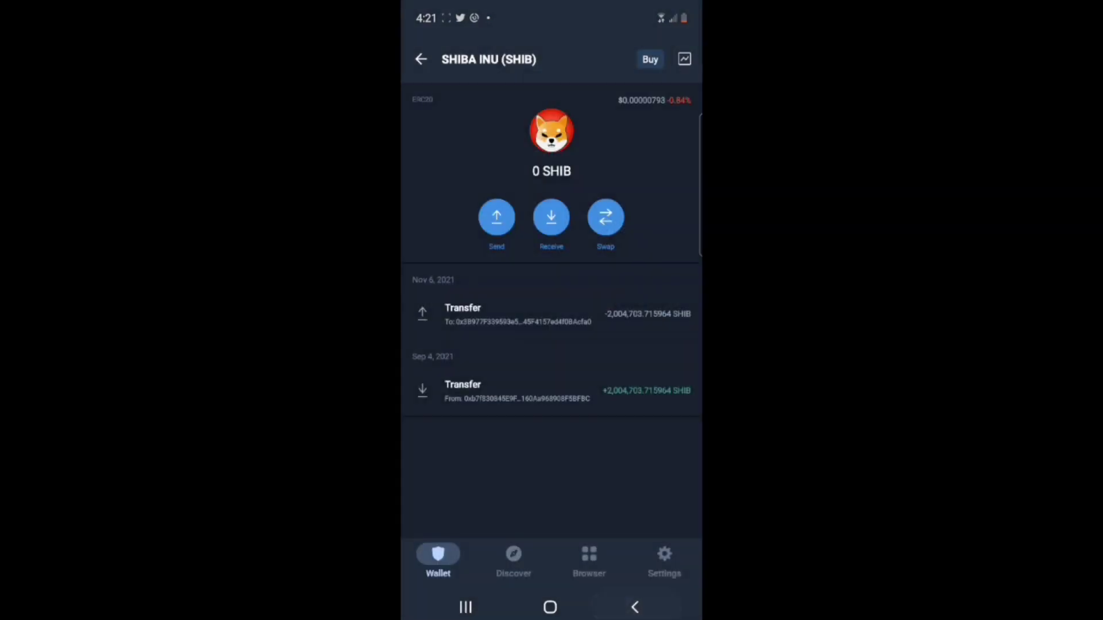
click(550, 217)
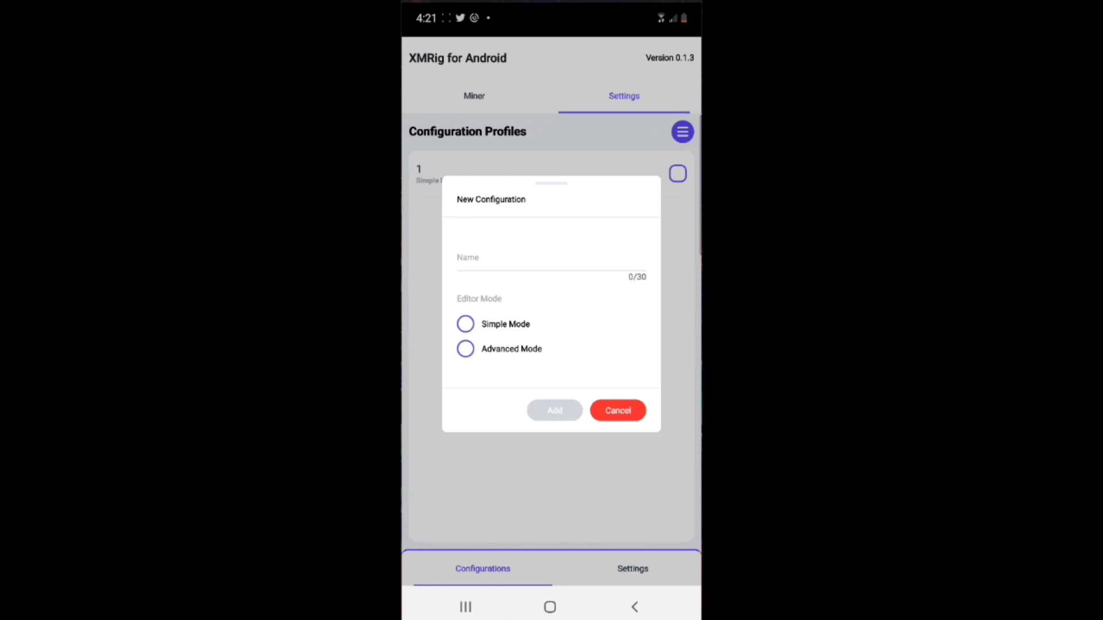
Step: Name the new profile 'Shib', confirm it, and open the Shib profile for editing
text(S)
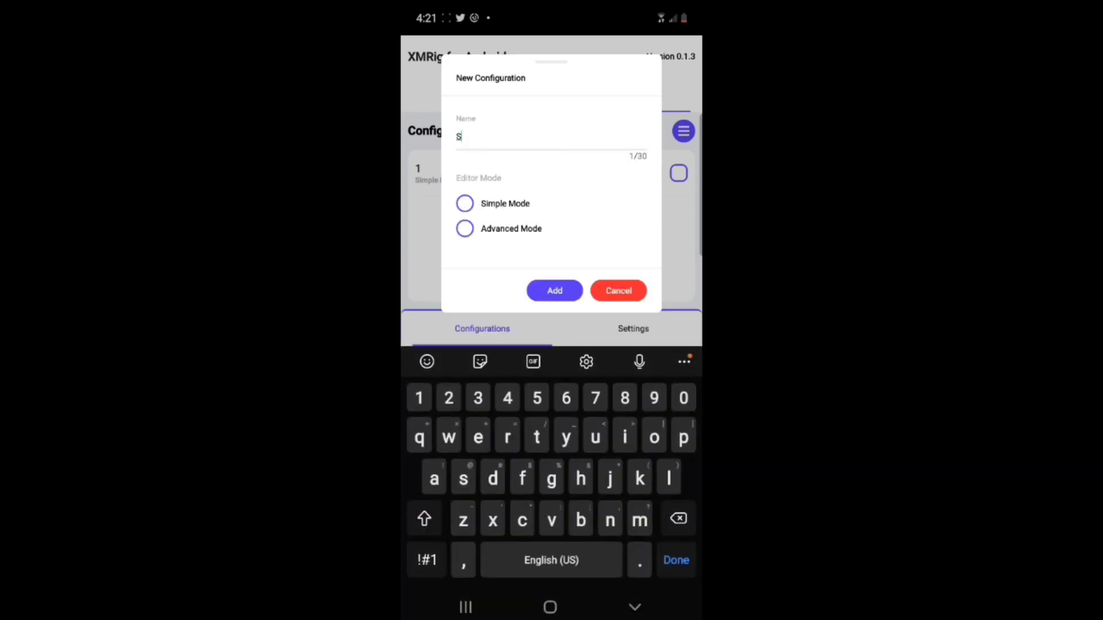
text(hib)
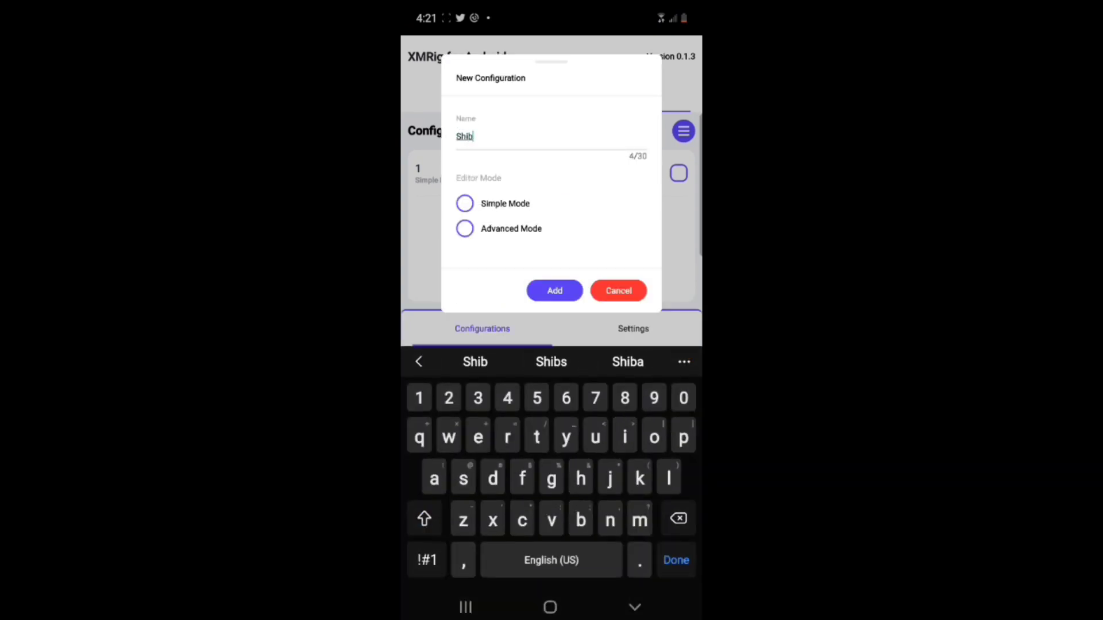
click(554, 290)
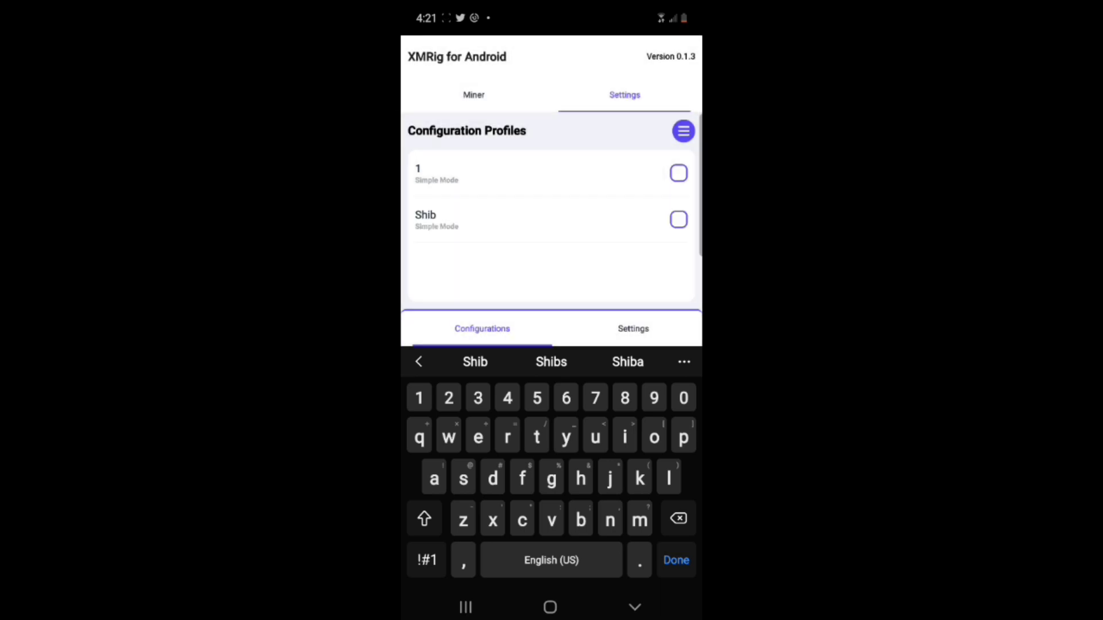
click(425, 220)
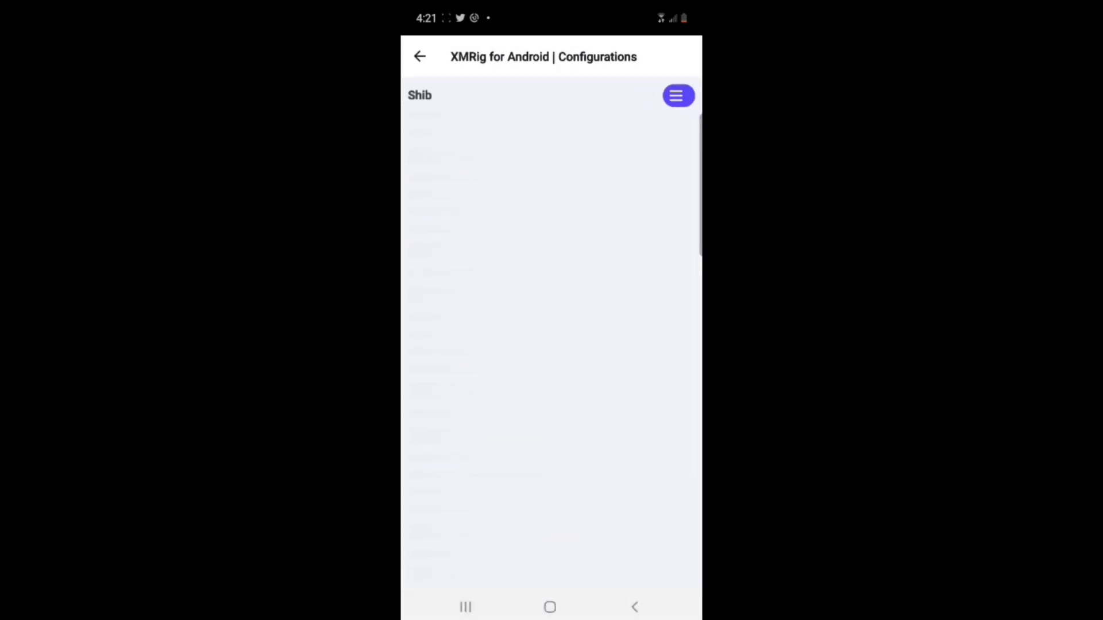
Step: On unMineable's SHIB page scroll to the RandomX section and select the rx.unmineable.com address
click(678, 95)
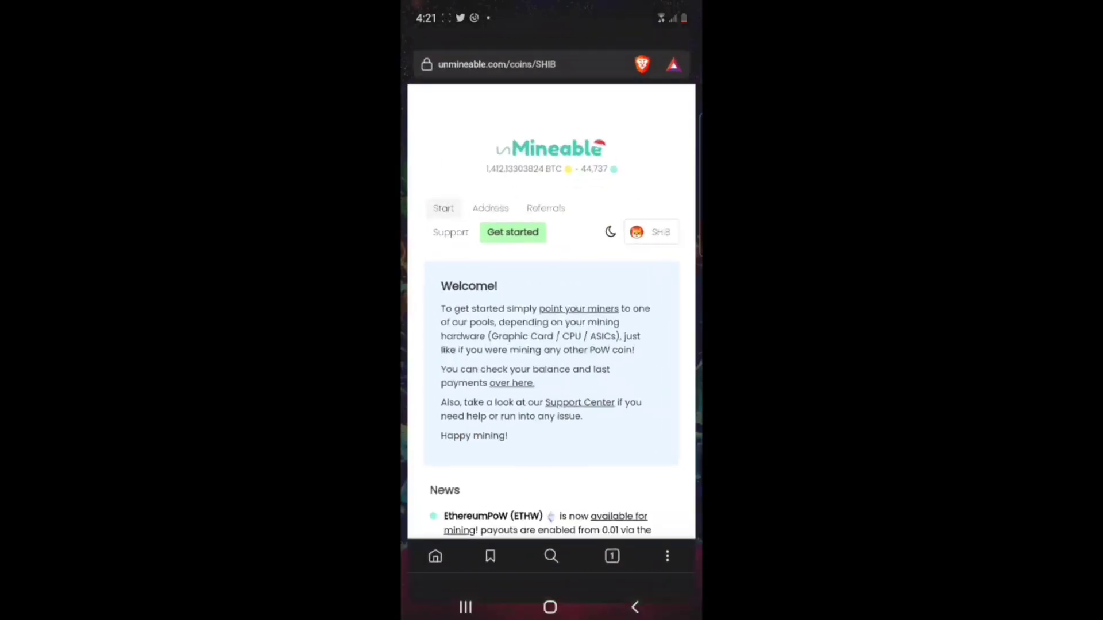
scroll(down, 3)
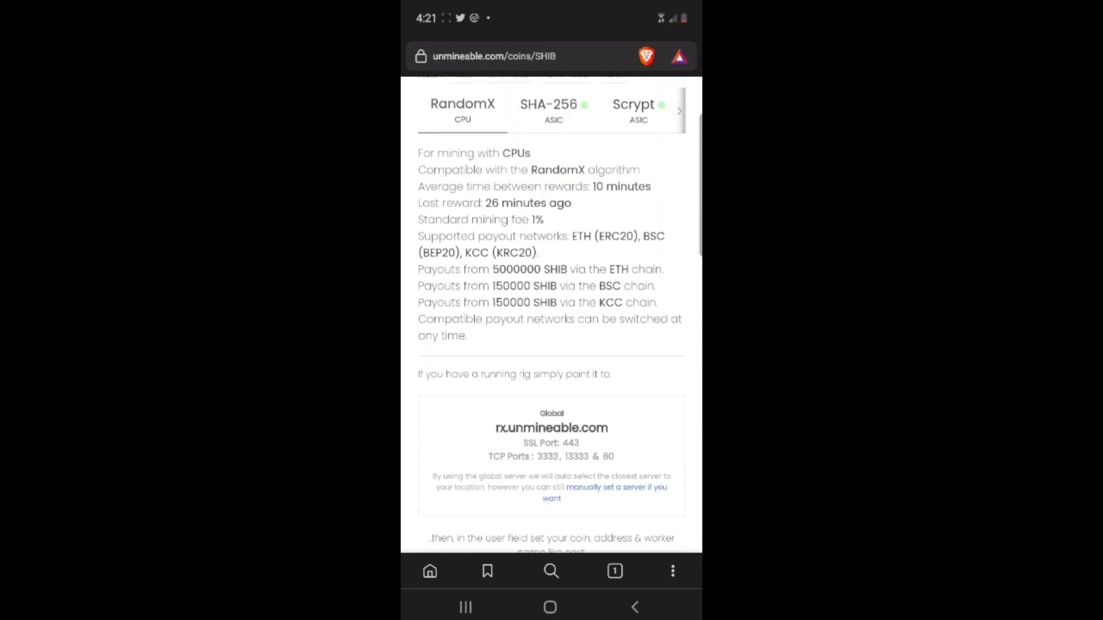
double_click(550, 428)
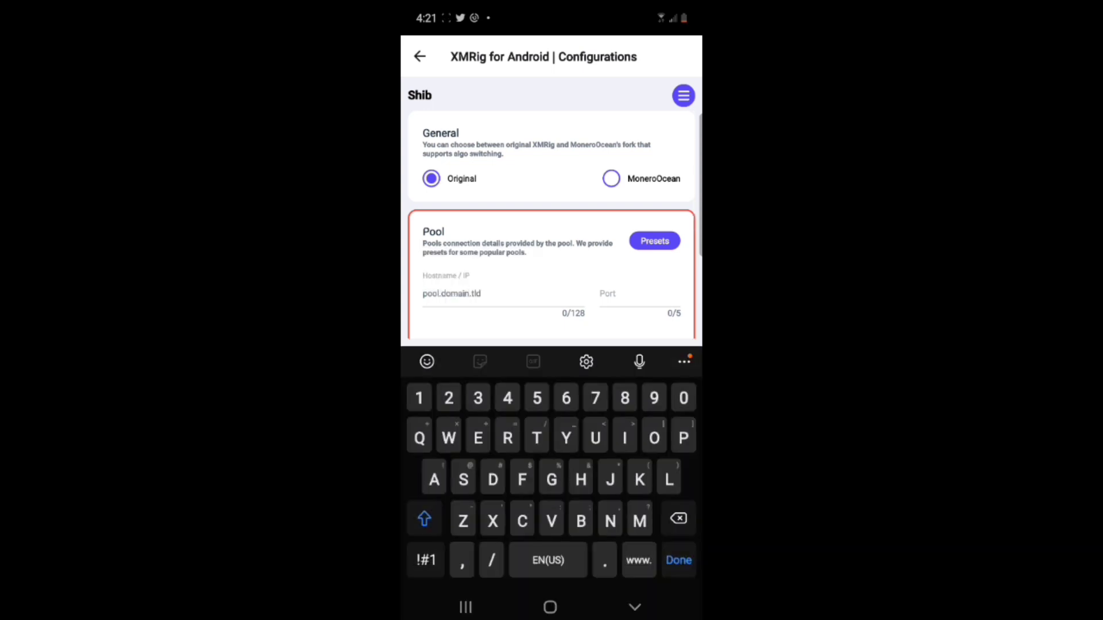
Step: Set Hostname rx.unmineable.com, Port 3333, and paste the wallet address into Username
text(rx.unmineable.com)
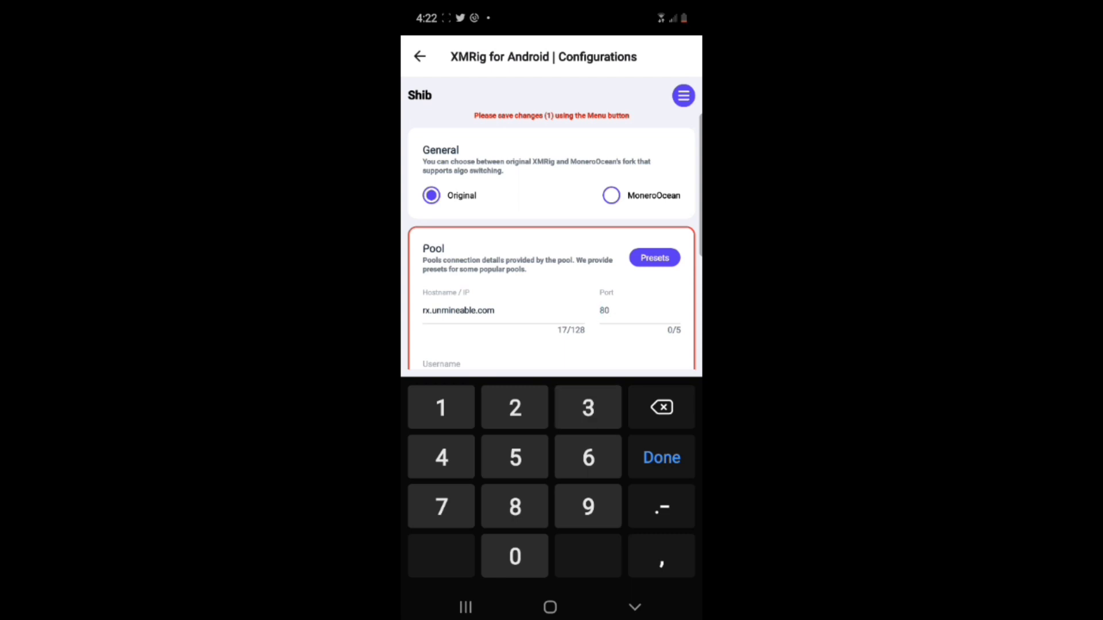
text(3333)
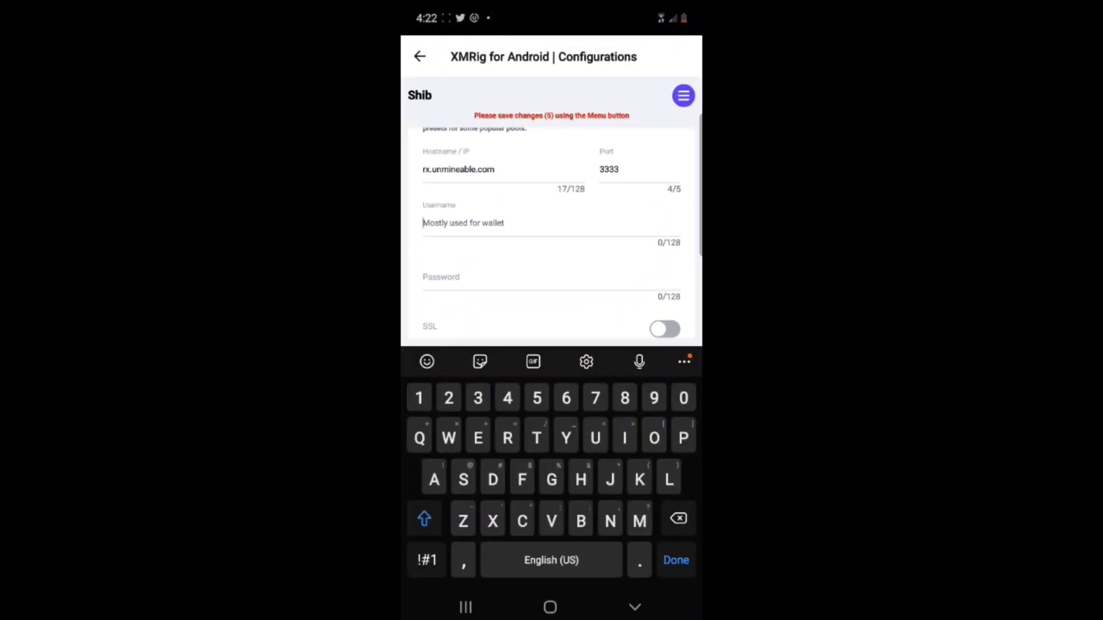
click(463, 223)
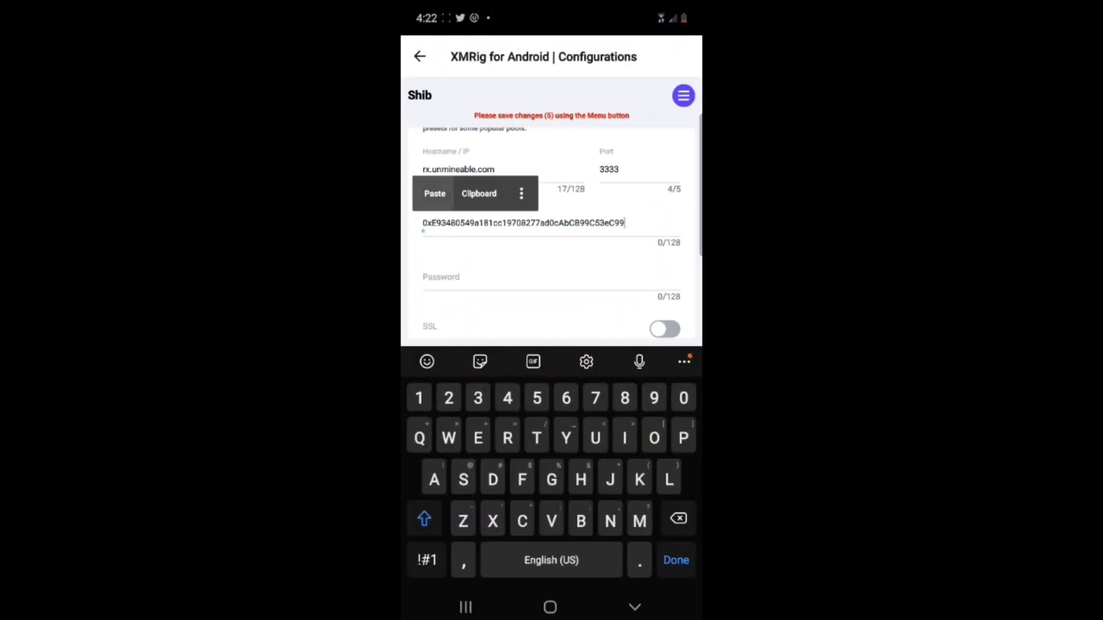
click(434, 193)
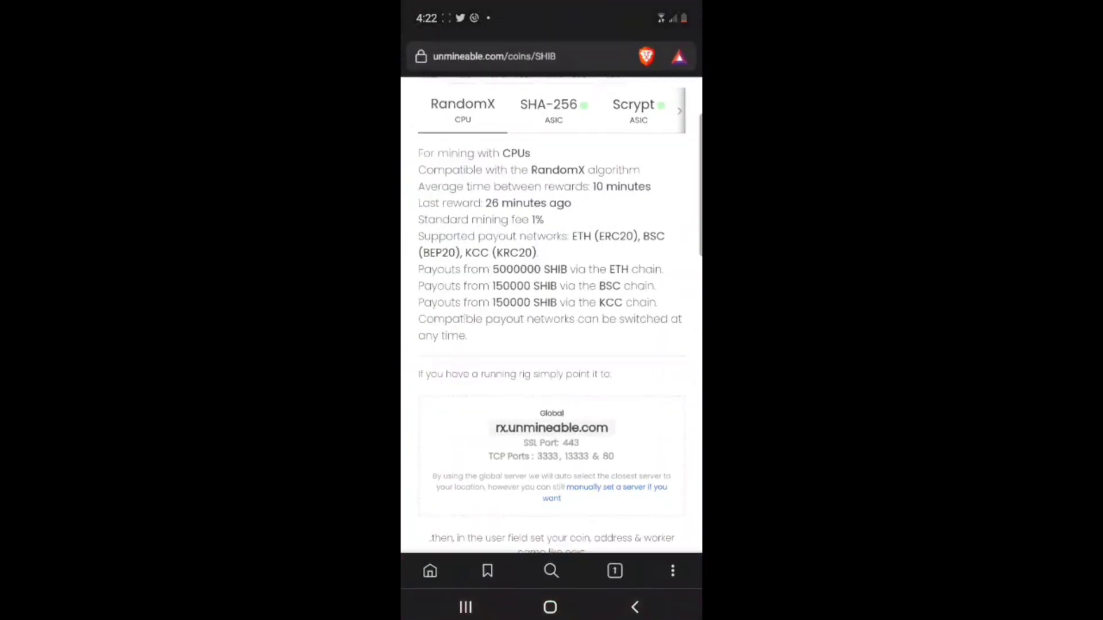
Step: Scroll unMineable's SHIB page to the SHIB:YourAddress.YourWorkerName username example
scroll(down, 3)
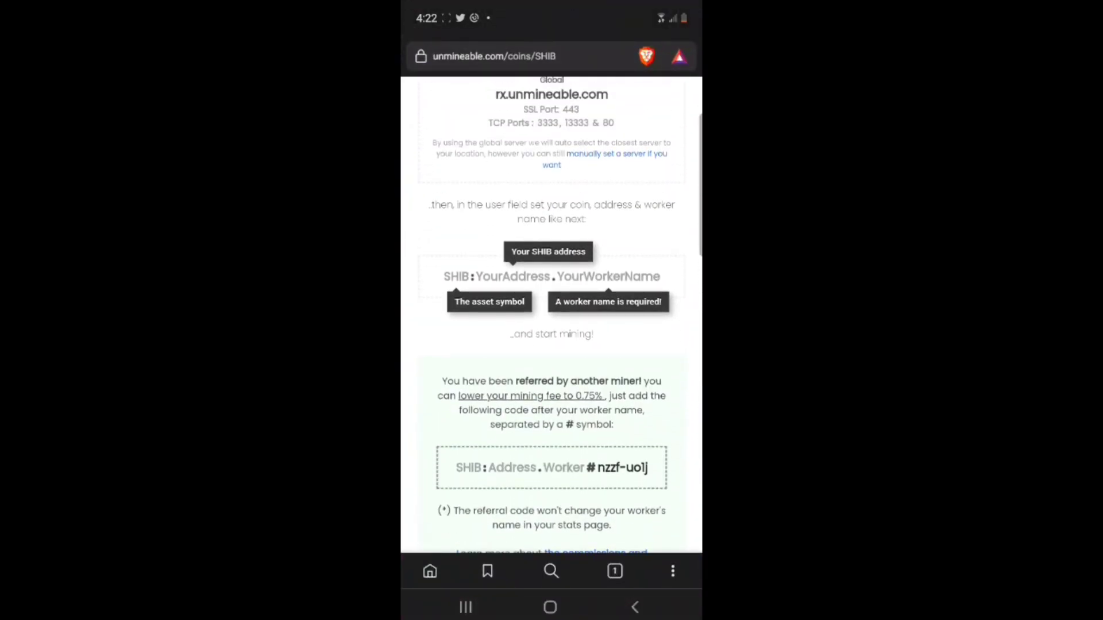
click(549, 606)
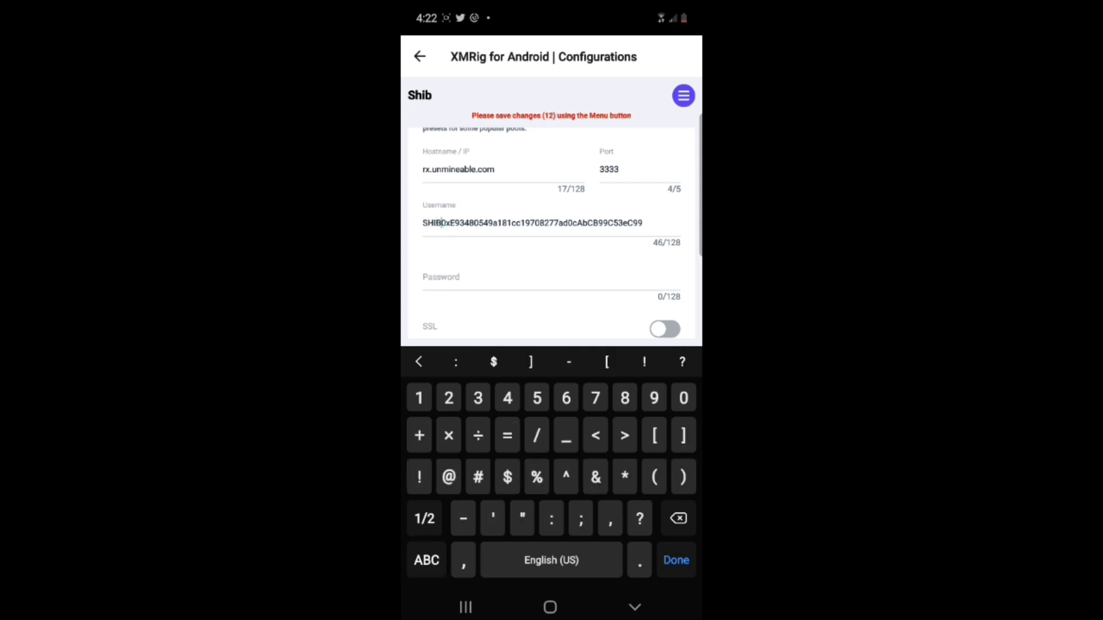
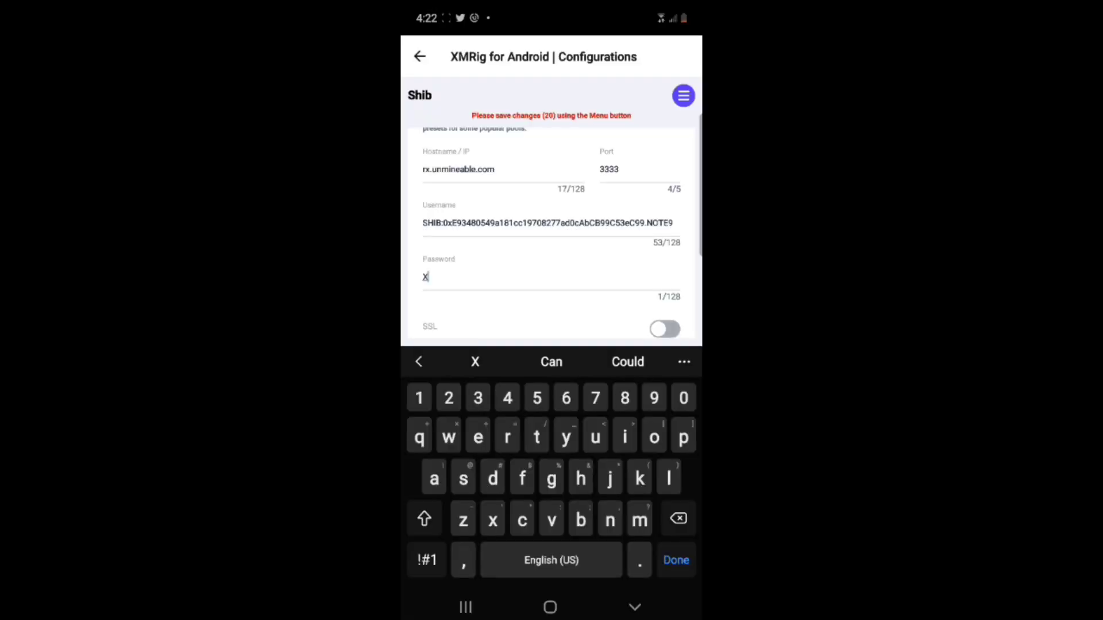
scroll(down, 3)
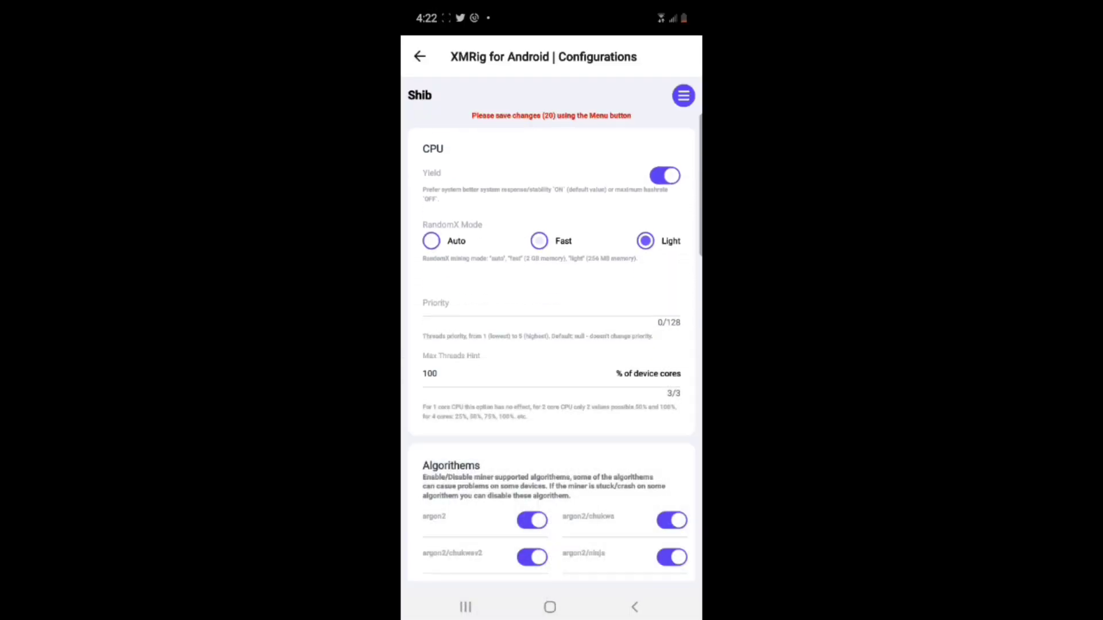
Step: Set RandomX mode to Fast, try priority values 5 and 20 then clear them, leaving priority default
click(539, 240)
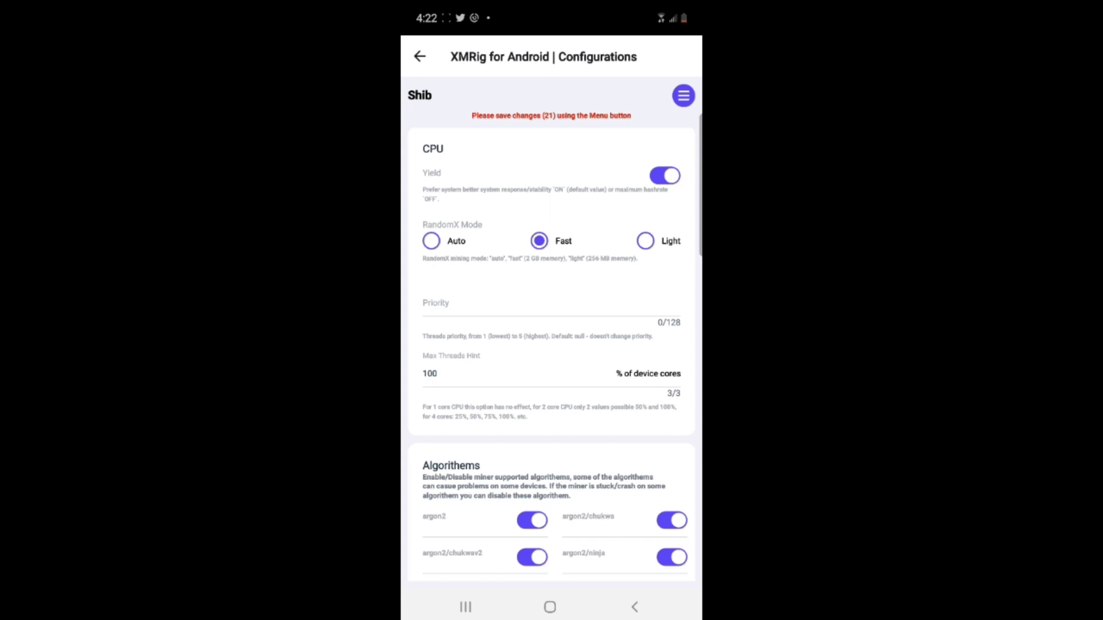
text(5)
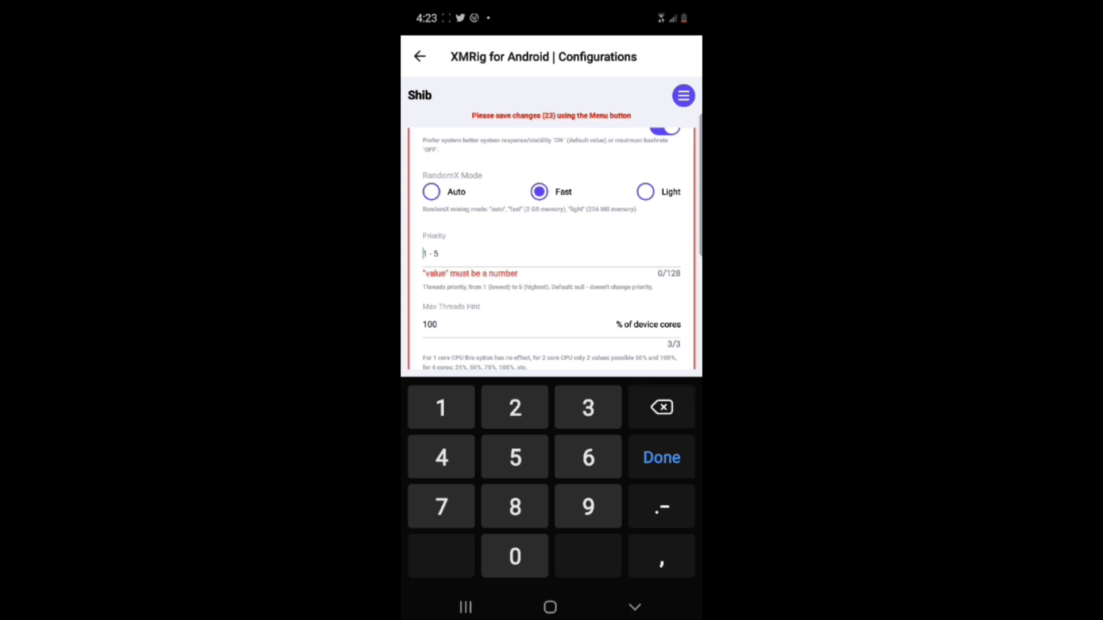
text(20)
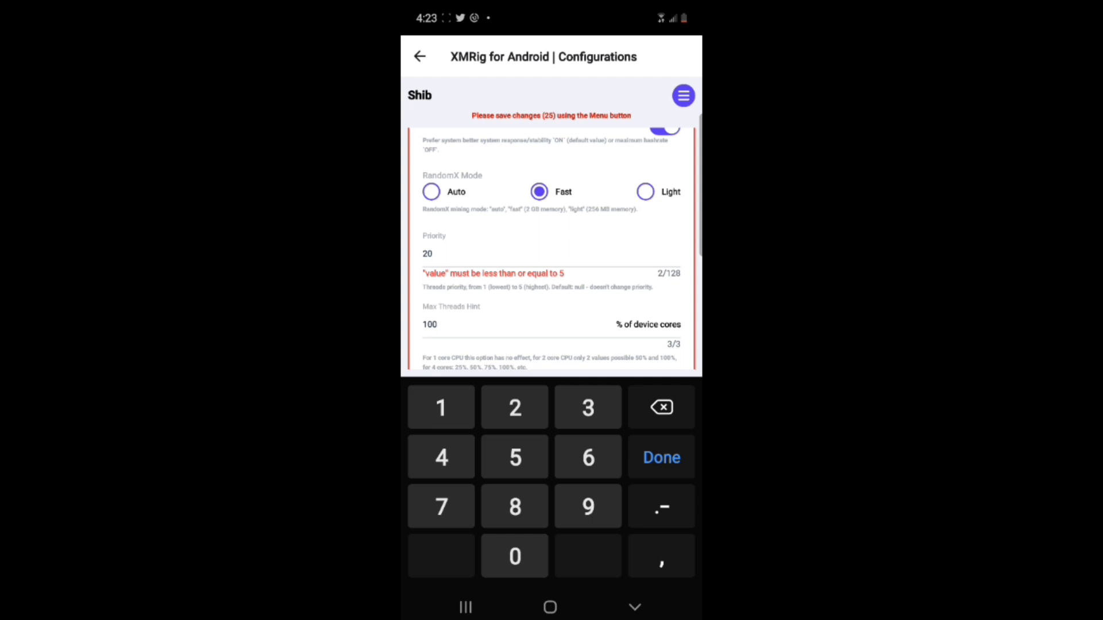
key(backspace)
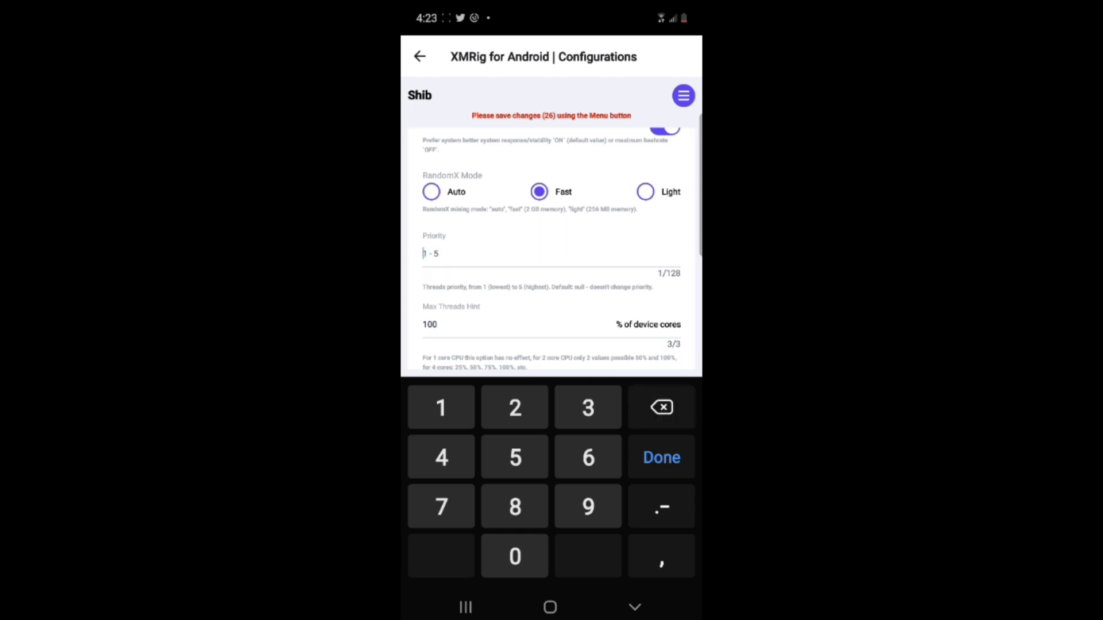
scroll(down, 3)
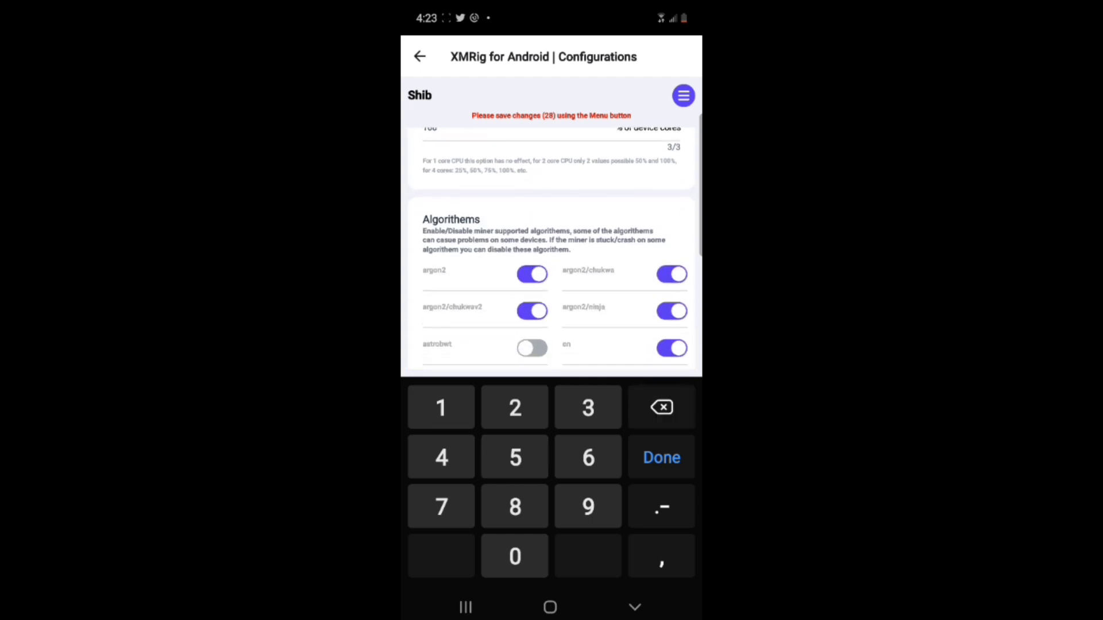
scroll(down, 3)
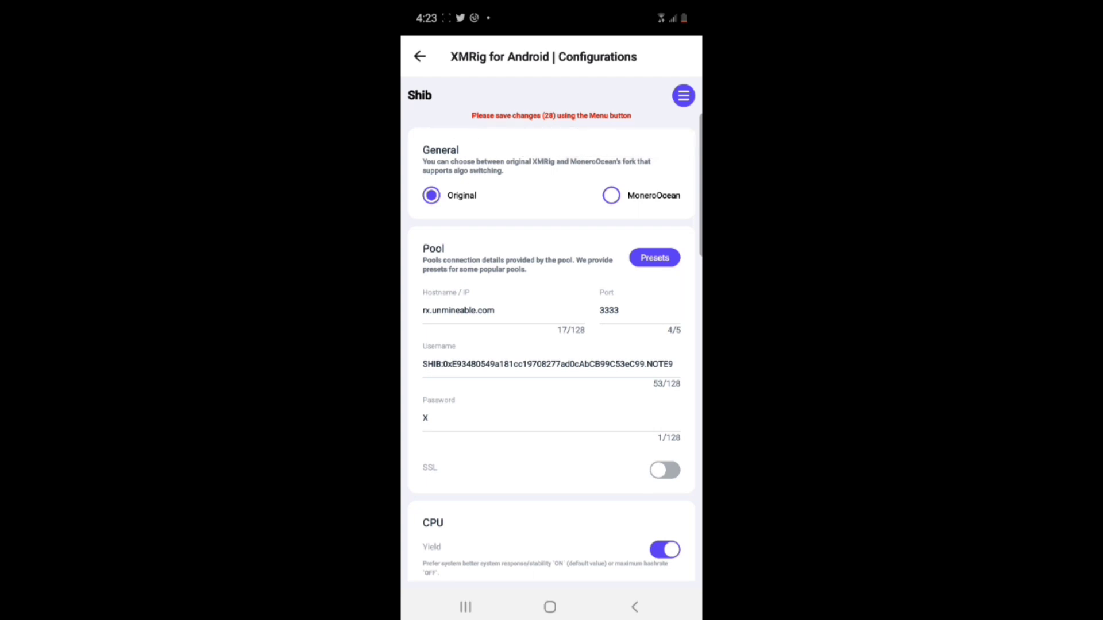
Step: Save the Shib profile changes from the menu
click(681, 95)
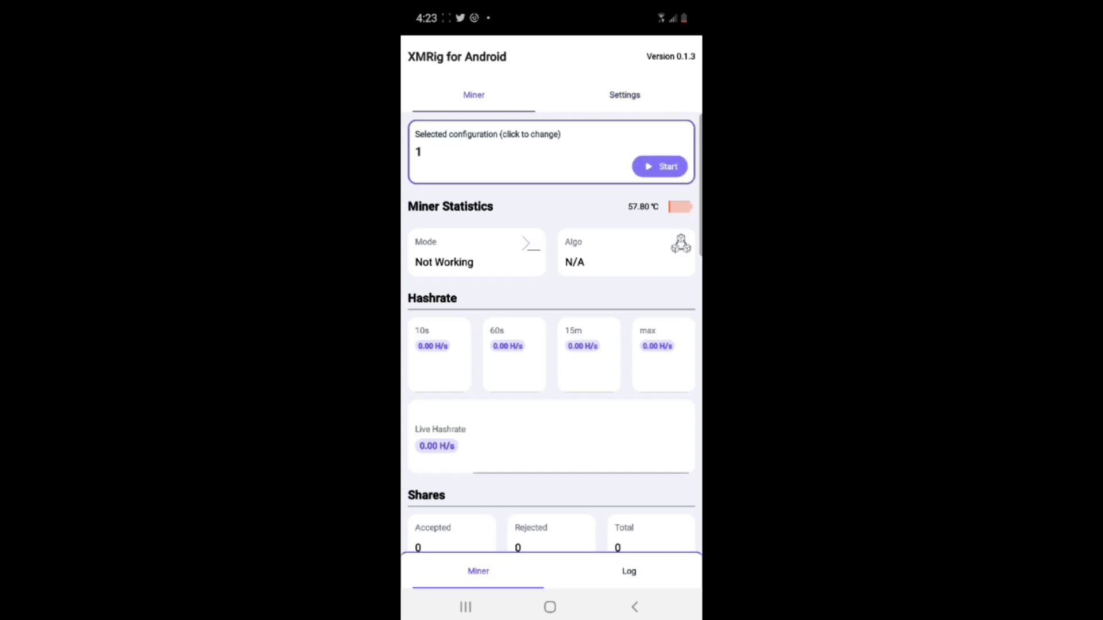
Step: Start the miner, stop it, and restart it mining rx/0 against rx.unmineable.com
click(658, 167)
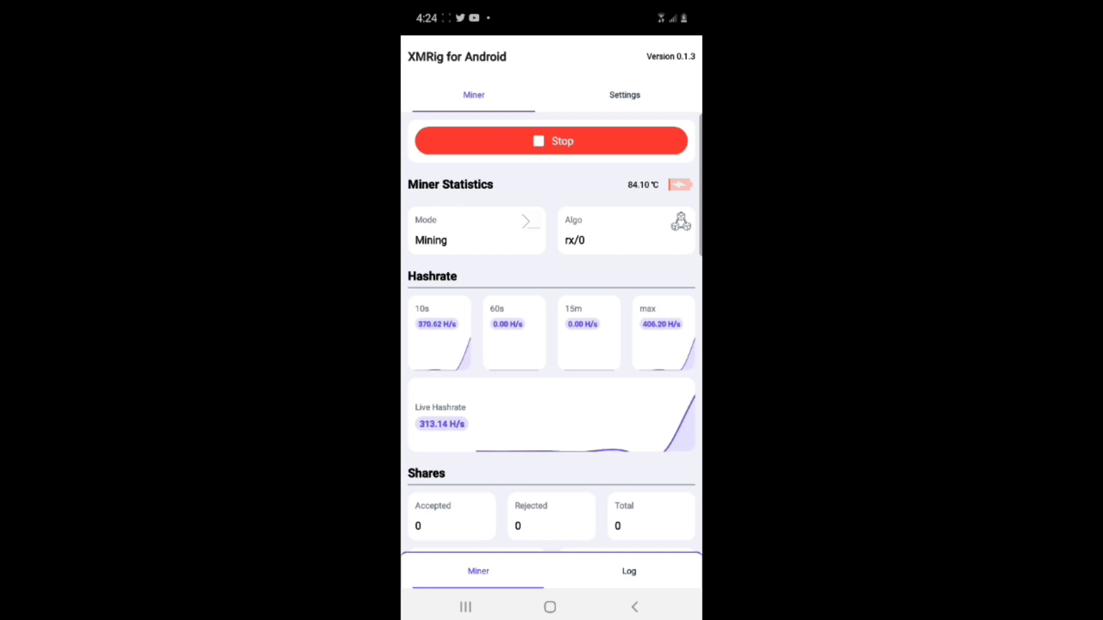
click(550, 140)
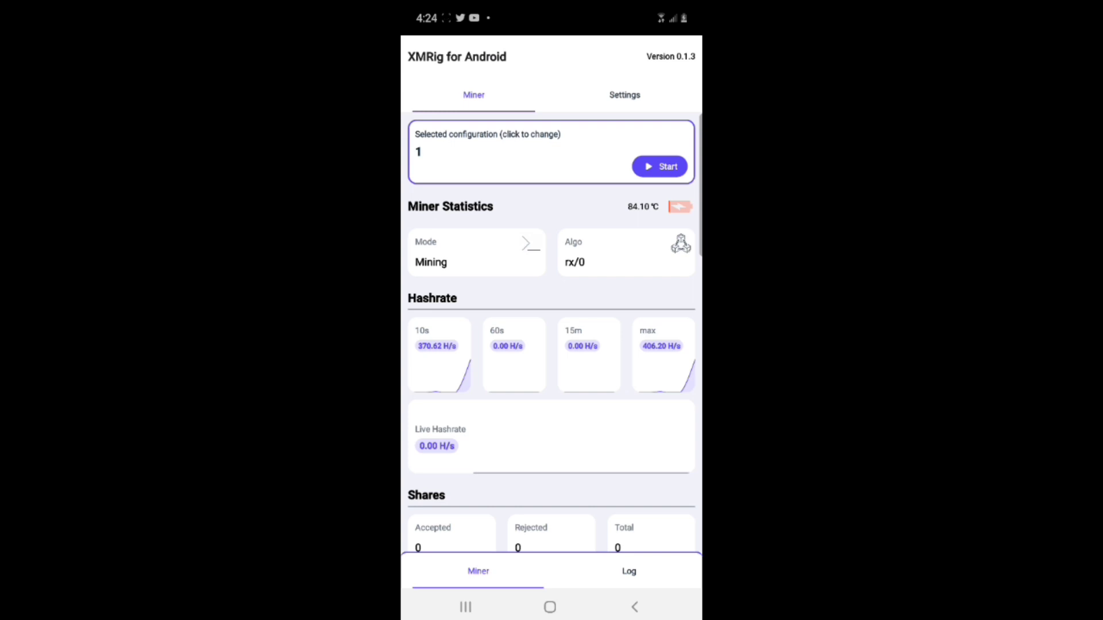
click(658, 167)
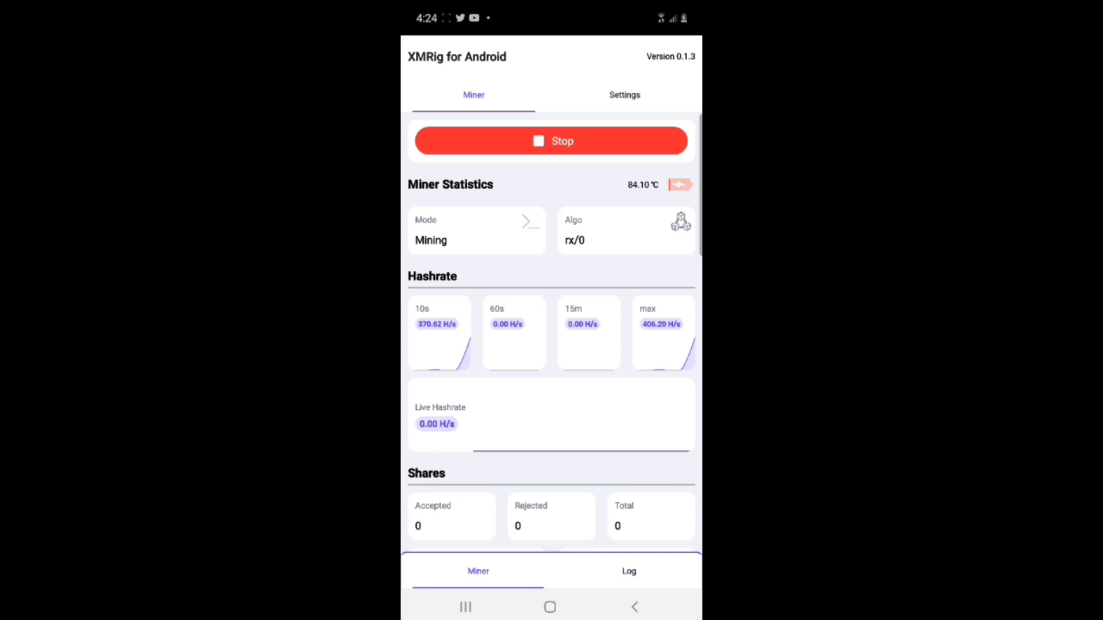
Step: Show the miner log with jobs arriving from rx.unmineable.com:3333
click(627, 571)
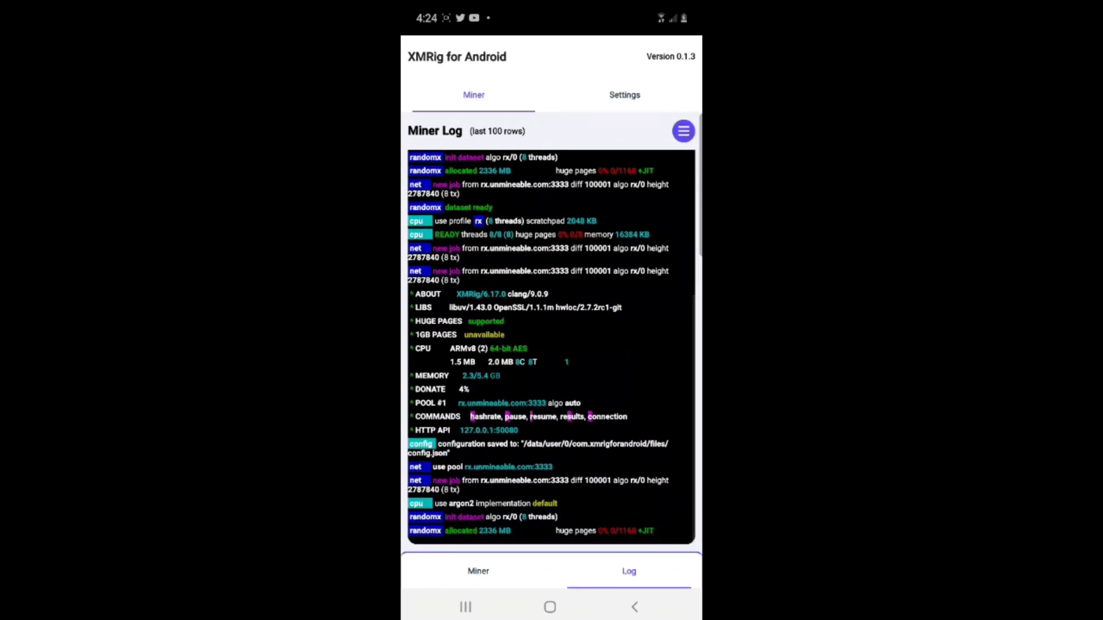
scroll(down, 3)
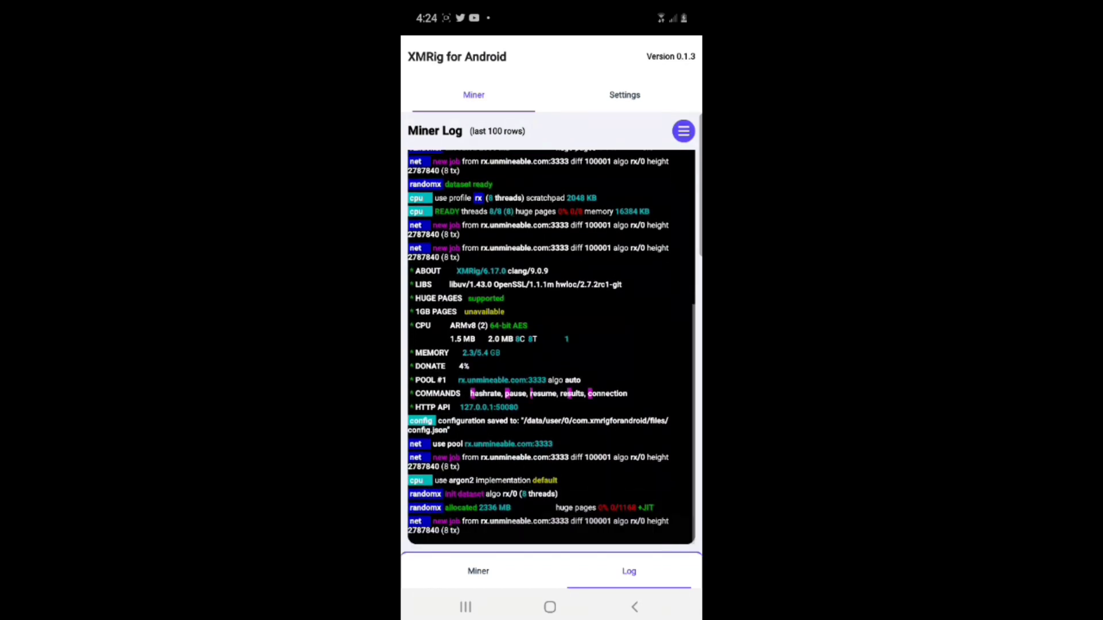